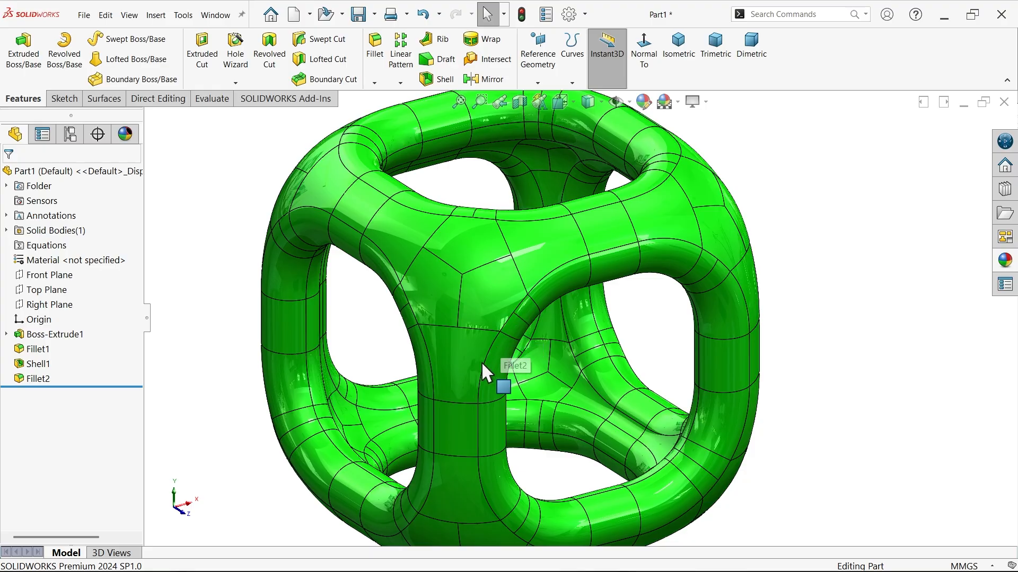
pyautogui.moveTo(468, 390)
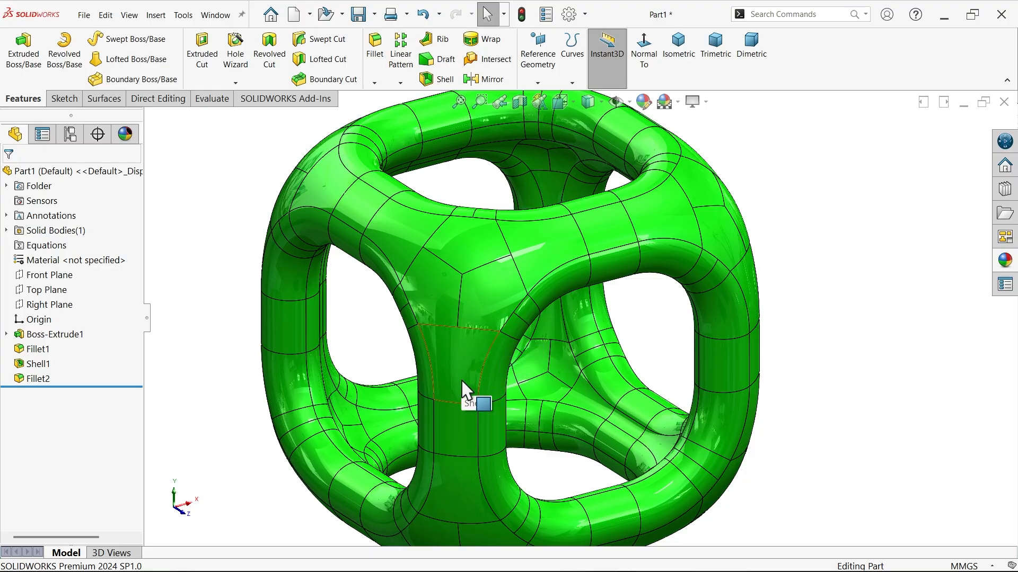
pyautogui.moveTo(484, 289)
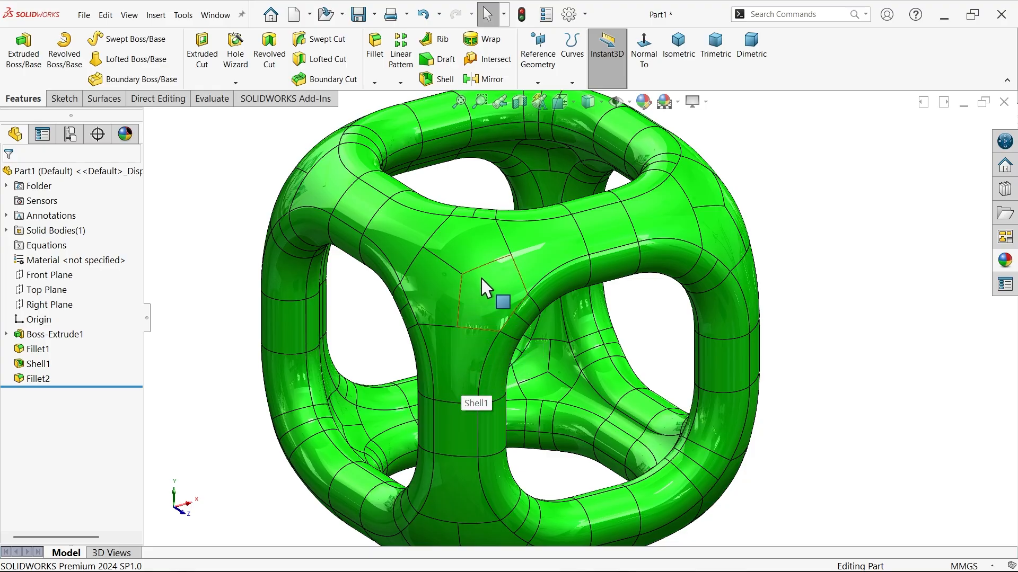
pyautogui.moveTo(487, 278)
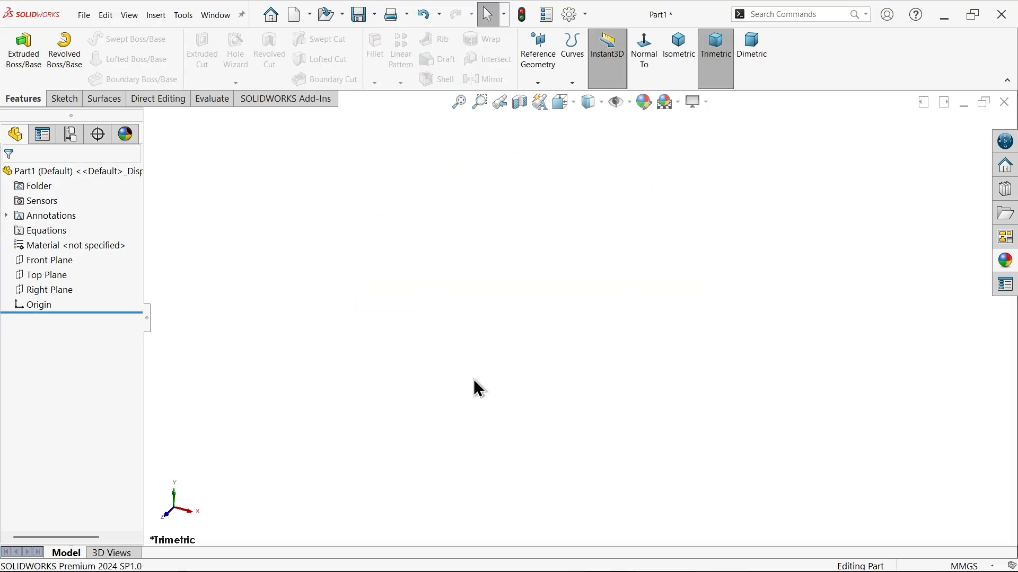
pyautogui.moveTo(280, 271)
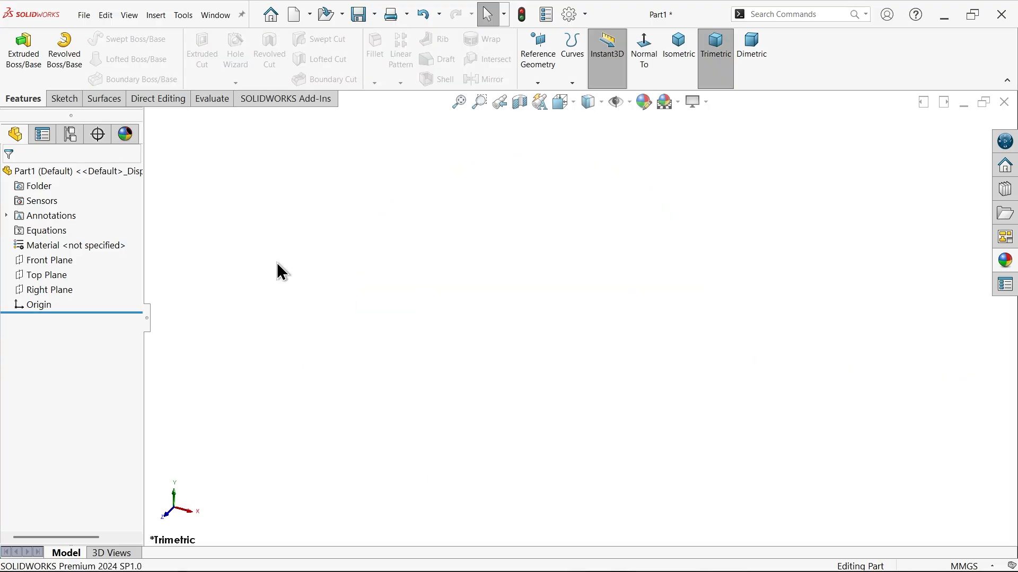
# Start a sketch on the Top Plane using the Center Rectangle tool.
pyautogui.click(46, 274)
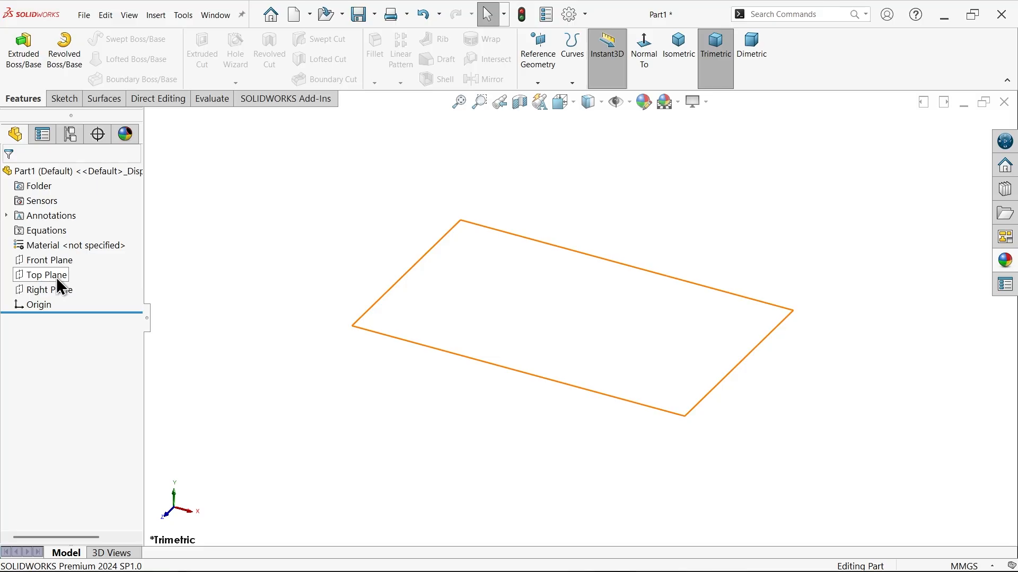
pyautogui.click(47, 275)
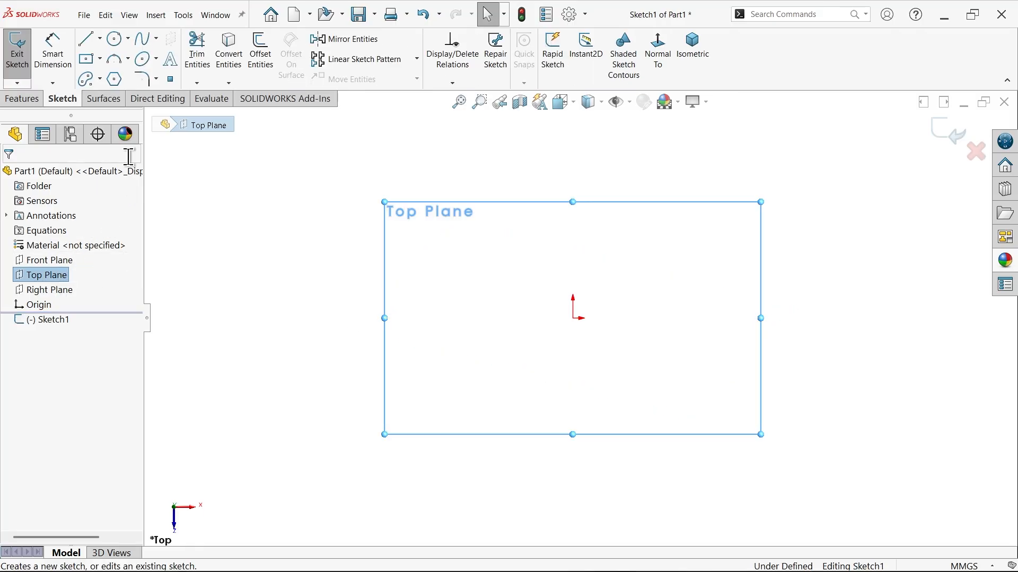
pyautogui.click(99, 58)
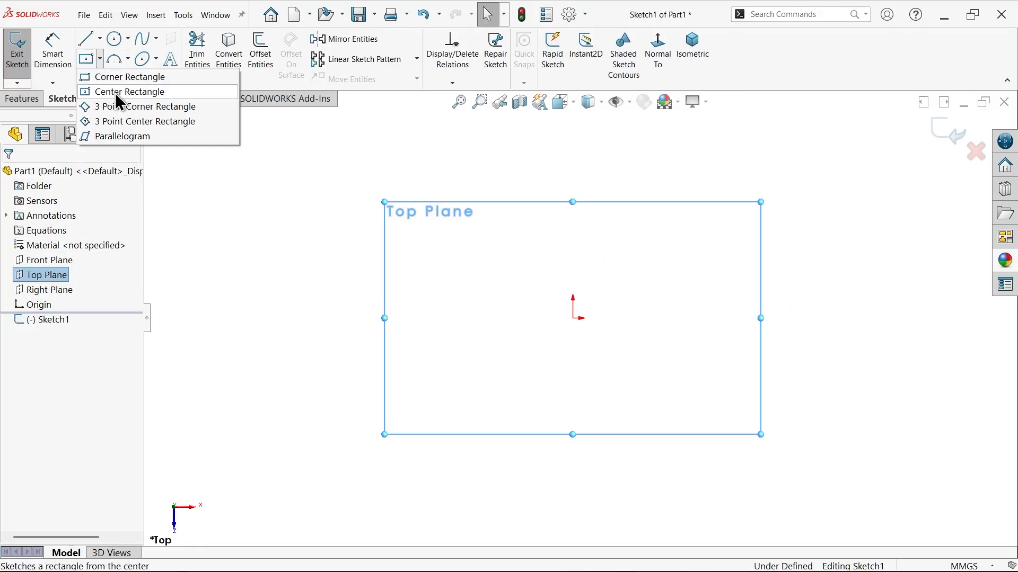
pyautogui.click(133, 92)
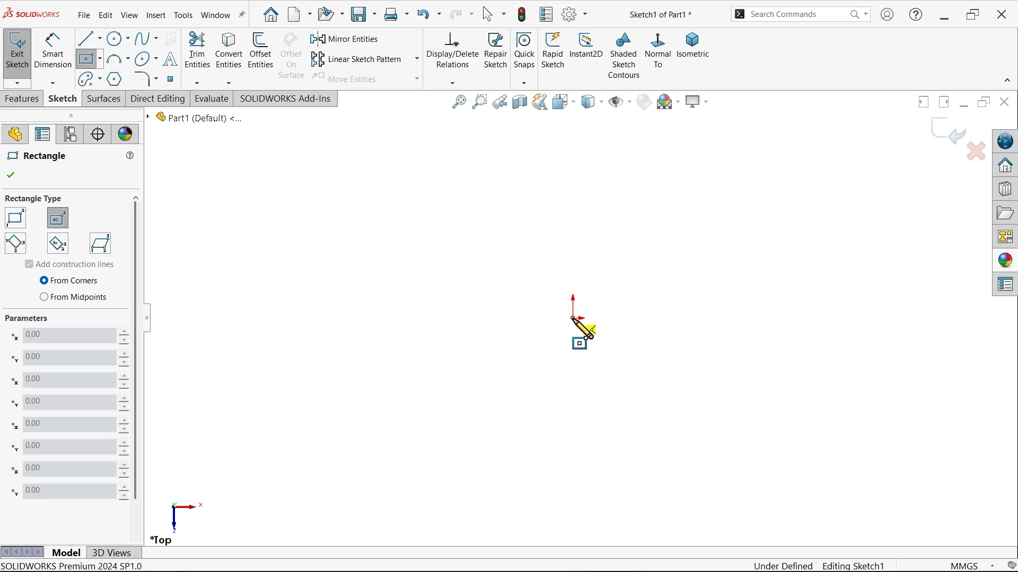
# Make the rectangle's sides equal and dimension a side to 100 mm.
pyautogui.rightClick(577, 340)
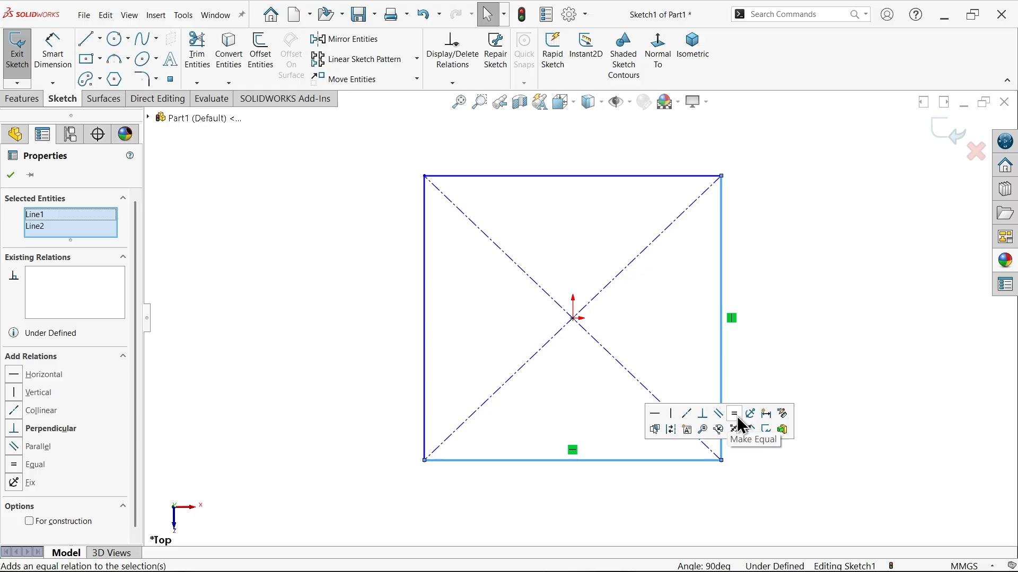
pyautogui.click(732, 413)
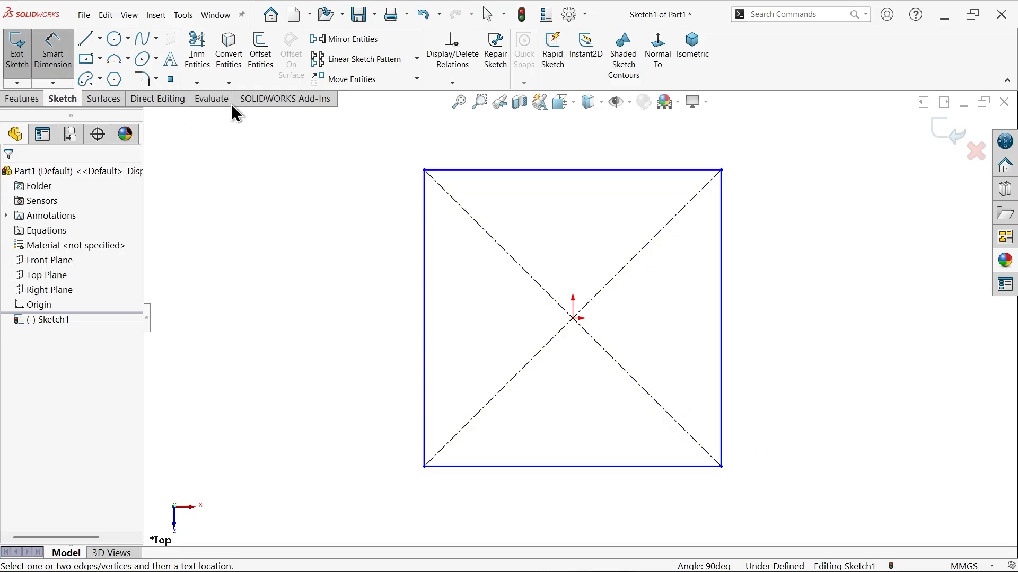
pyautogui.click(719, 318)
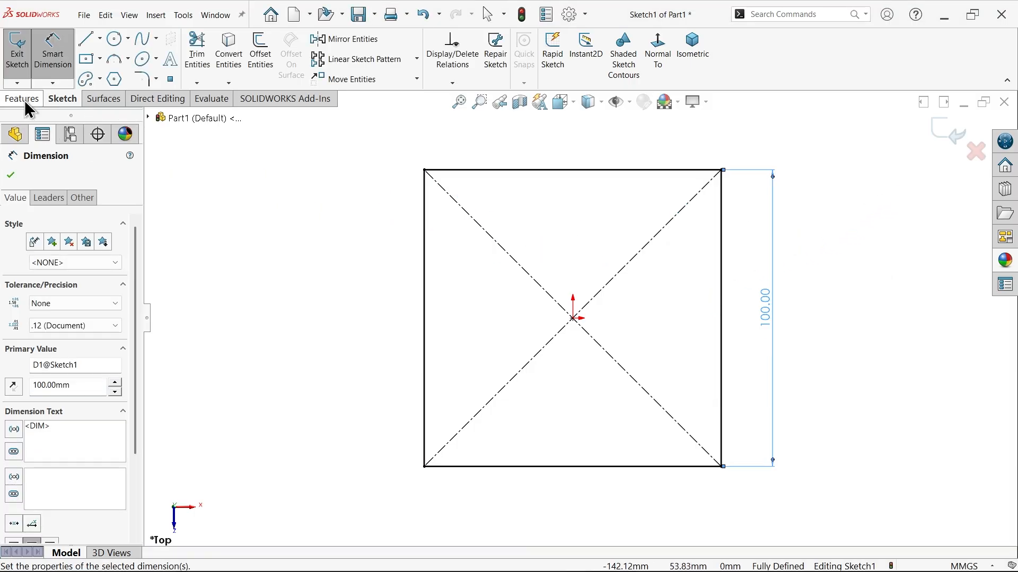
# Extrude the square sketch Mid Plane to 100 mm depth, creating Boss-Extrude1.
pyautogui.click(22, 98)
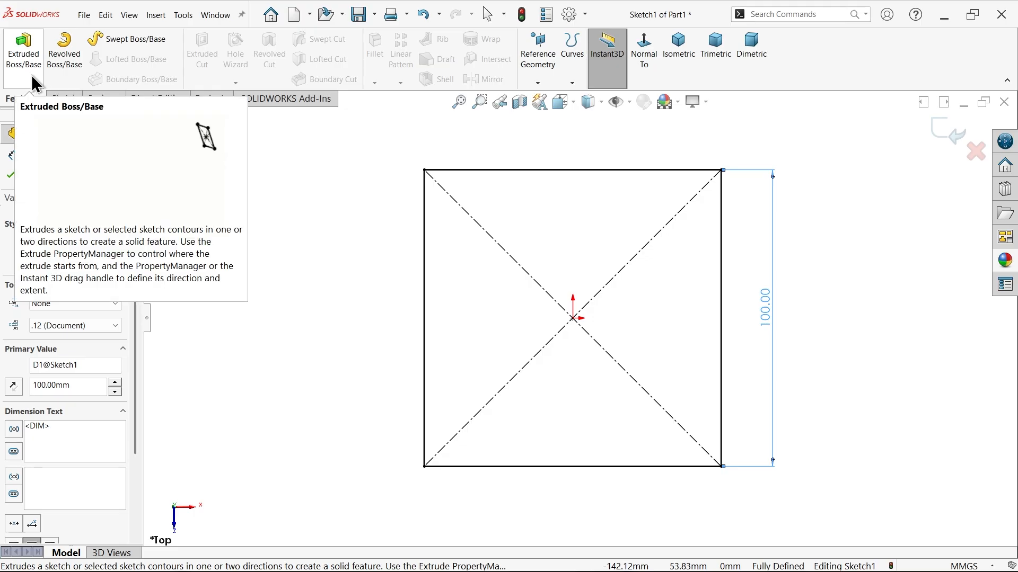
pyautogui.click(23, 49)
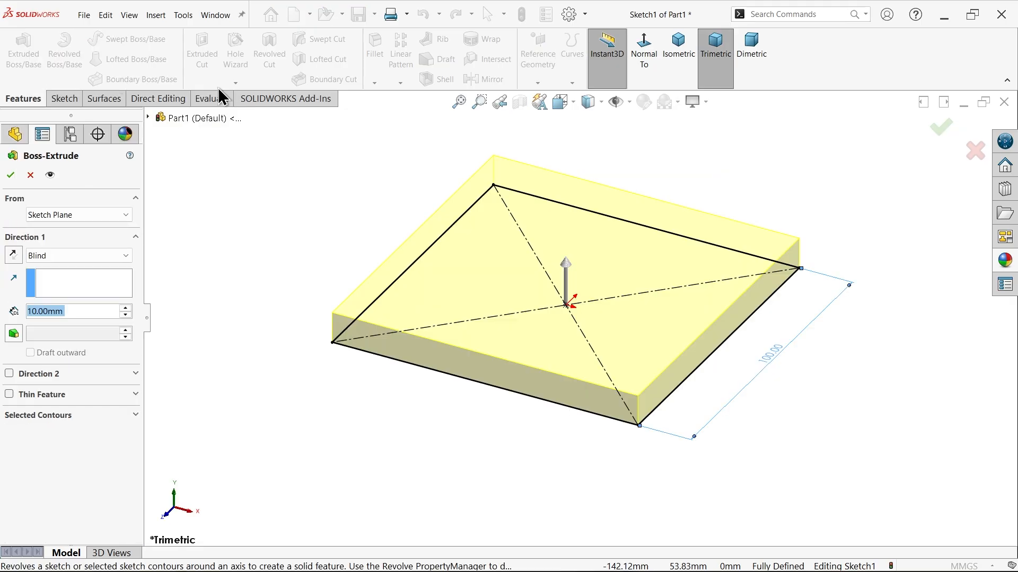
pyautogui.click(678, 47)
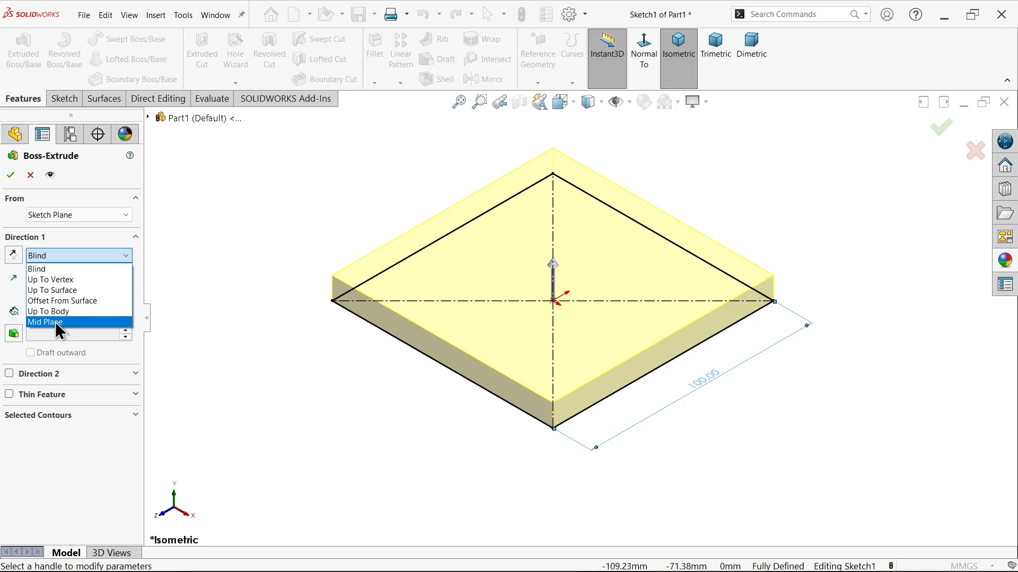
pyautogui.click(46, 323)
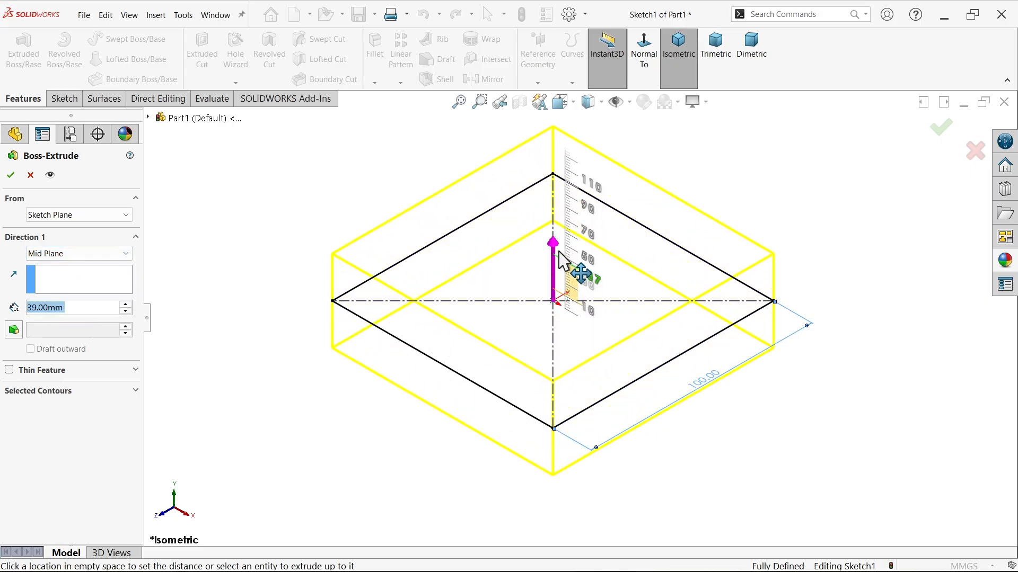
pyautogui.moveTo(553, 244); pyautogui.dragTo(553, 206)
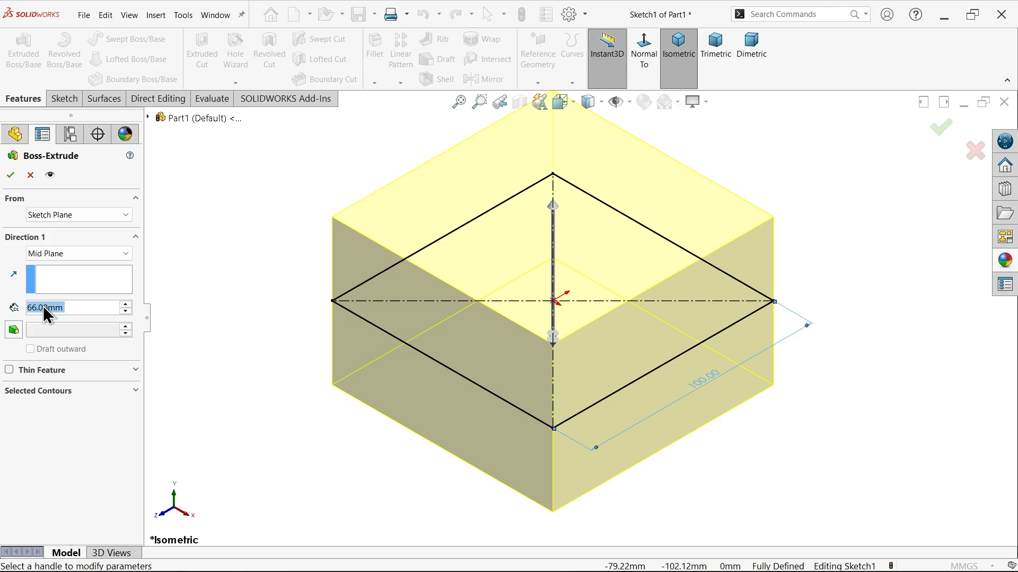
pyautogui.write('100')
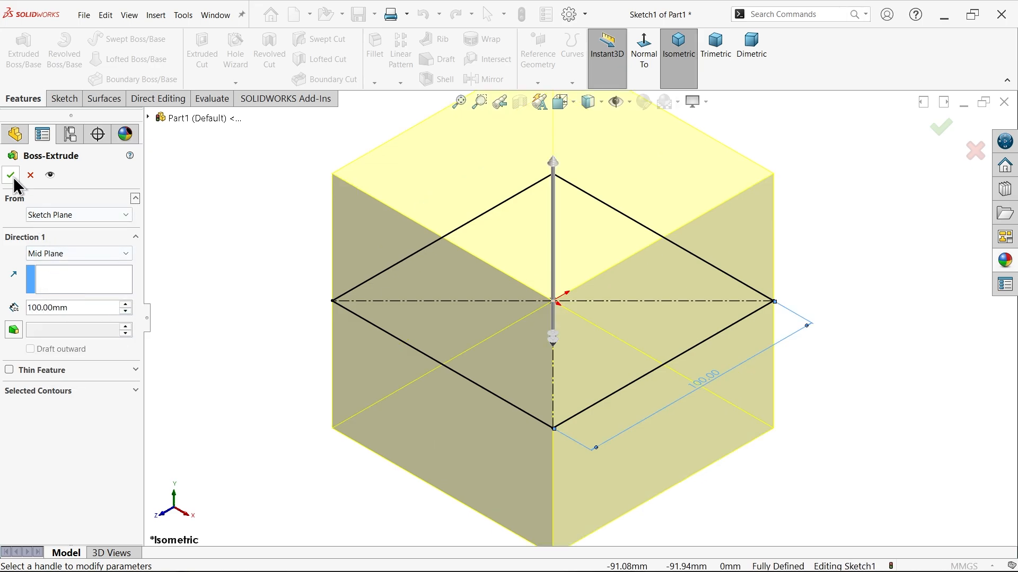
pyautogui.click(10, 175)
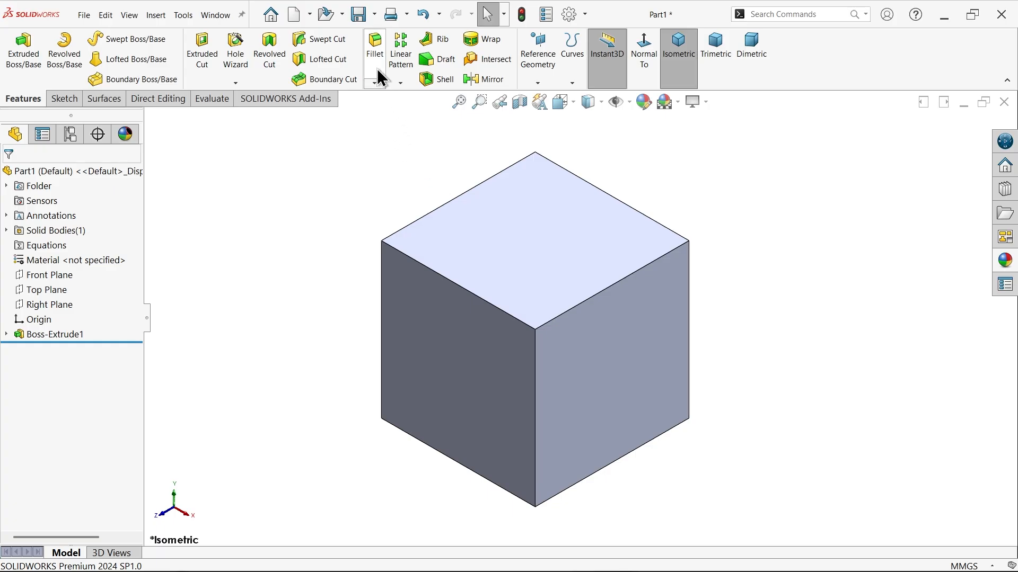
# Select Face<1> through Face<6> for a 10 mm fillet and scroll to Fillet Parameters.
pyautogui.click(374, 45)
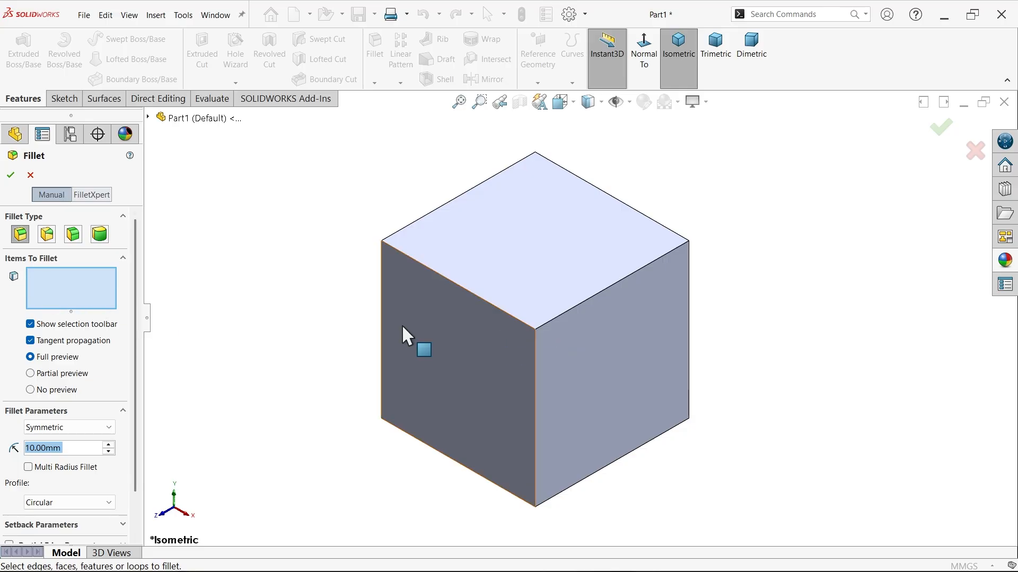
pyautogui.click(610, 336)
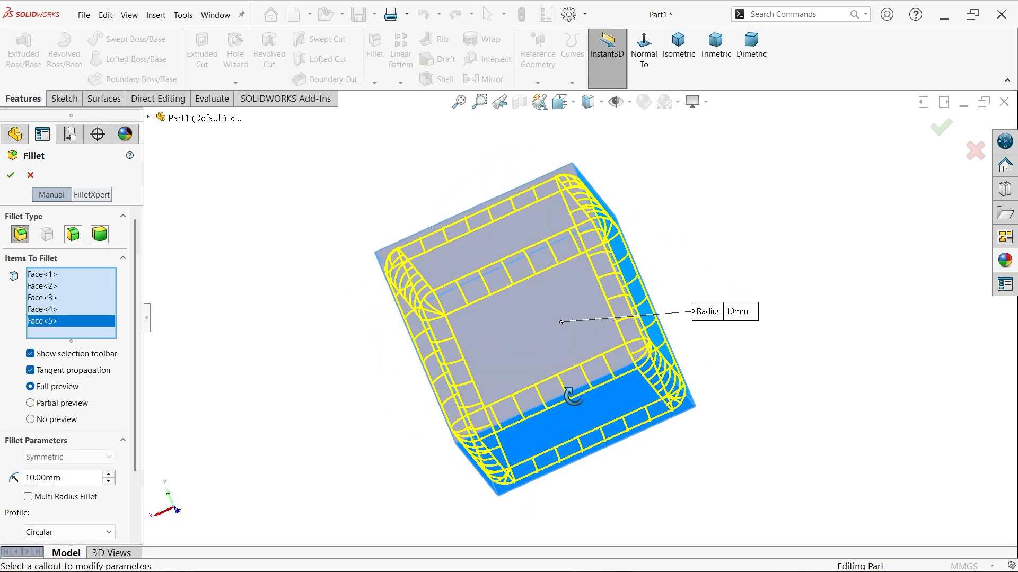
pyautogui.click(679, 46)
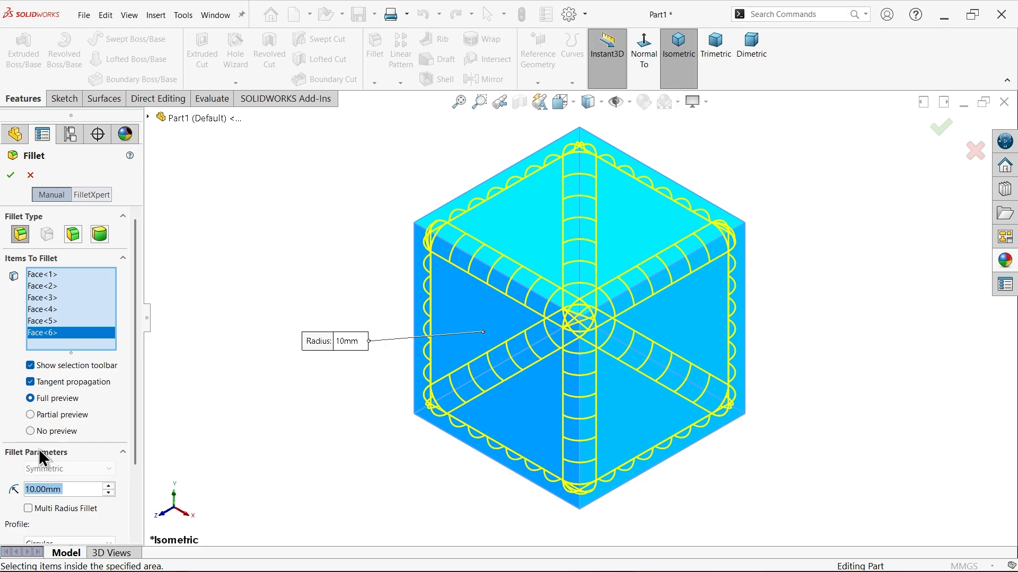
pyautogui.scroll(-3)
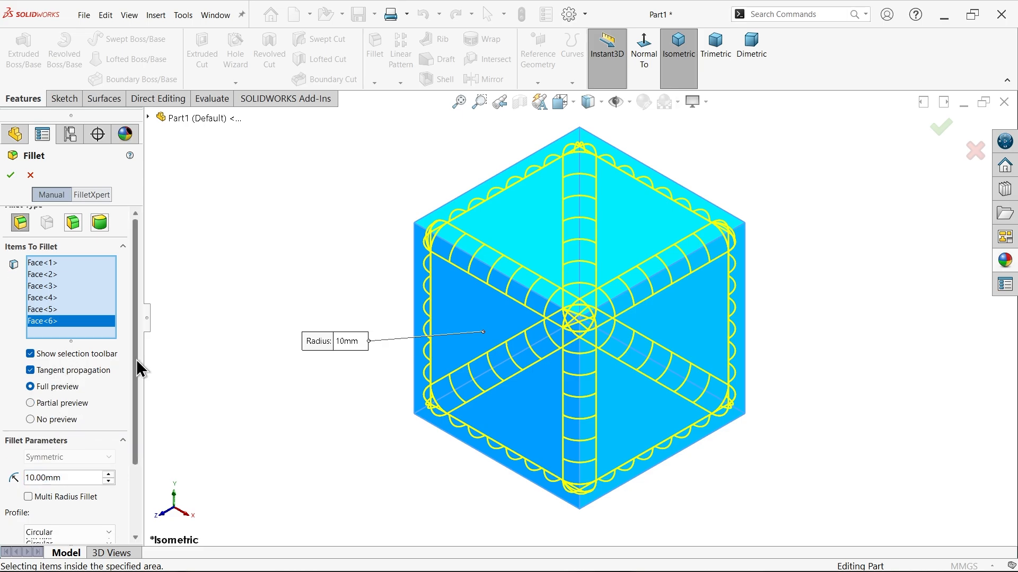
pyautogui.scroll(-3)
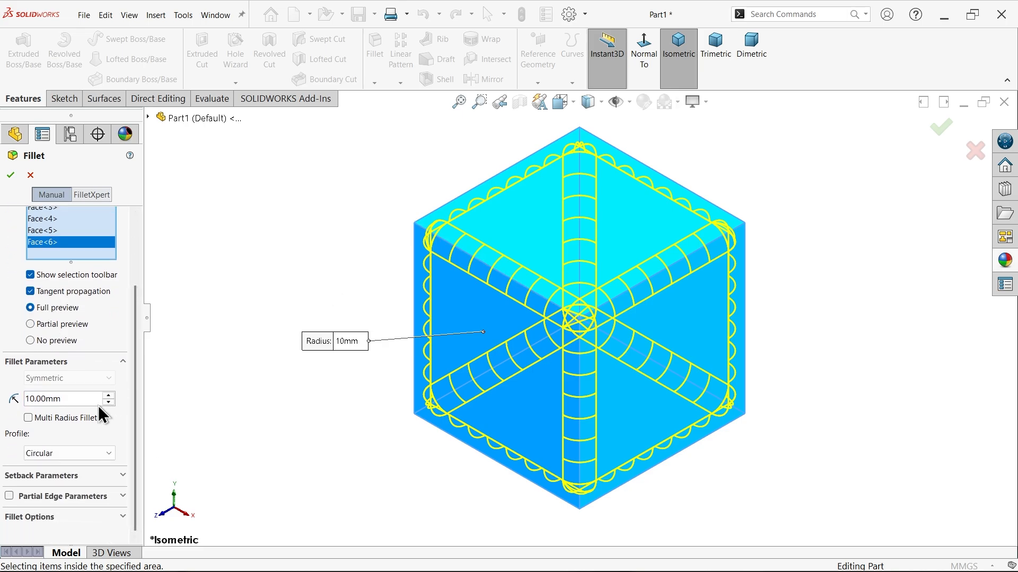
pyautogui.moveTo(33, 485)
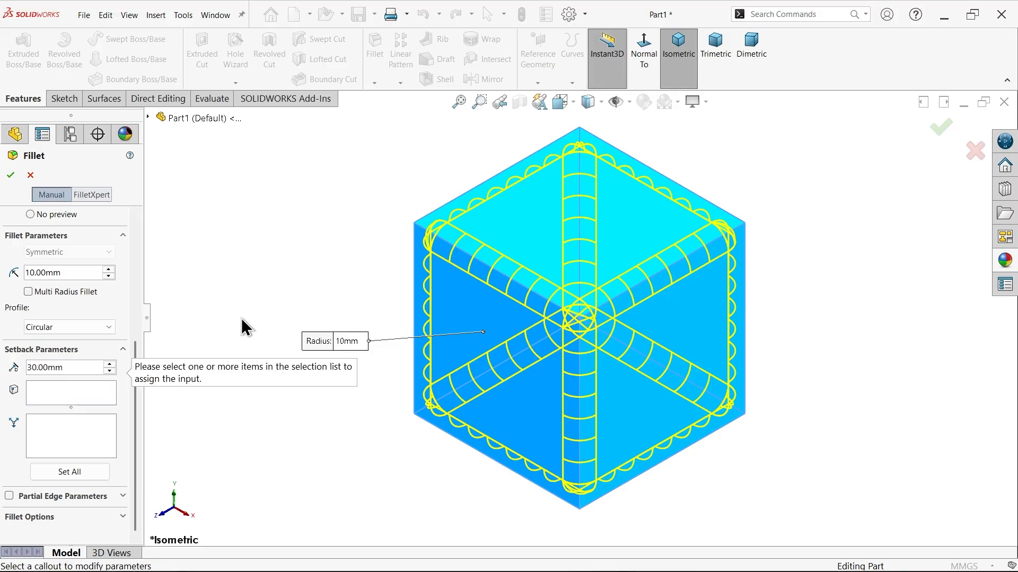
# Pick the cube's corner vertices as 30 mm setback corners.
pyautogui.click(70, 393)
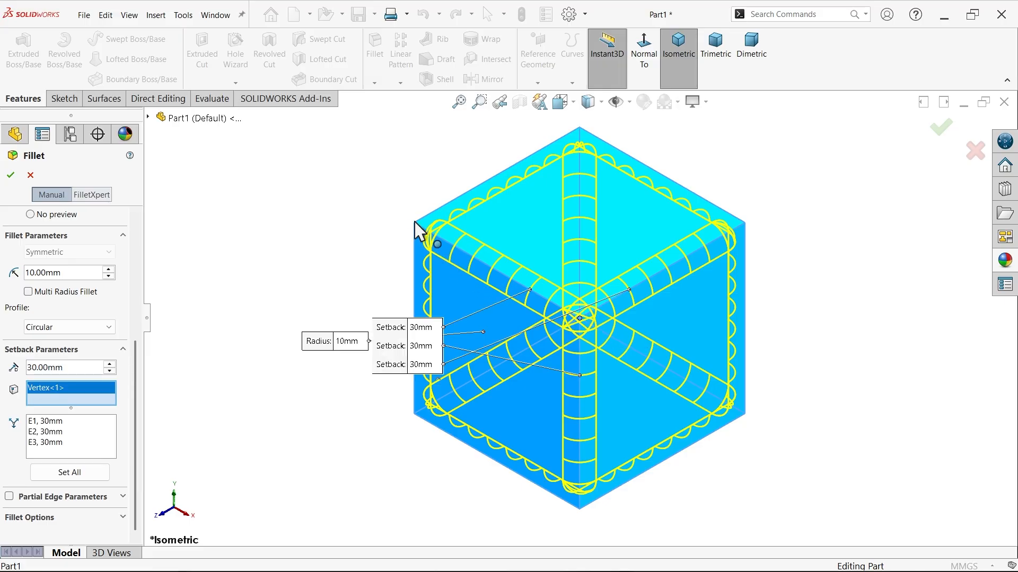
pyautogui.click(579, 128)
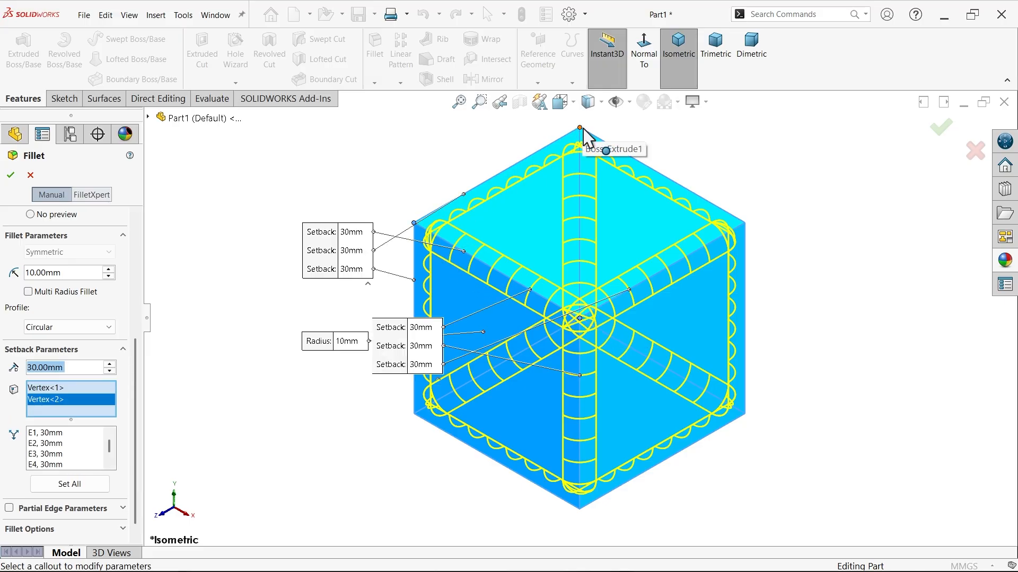
pyautogui.click(743, 223)
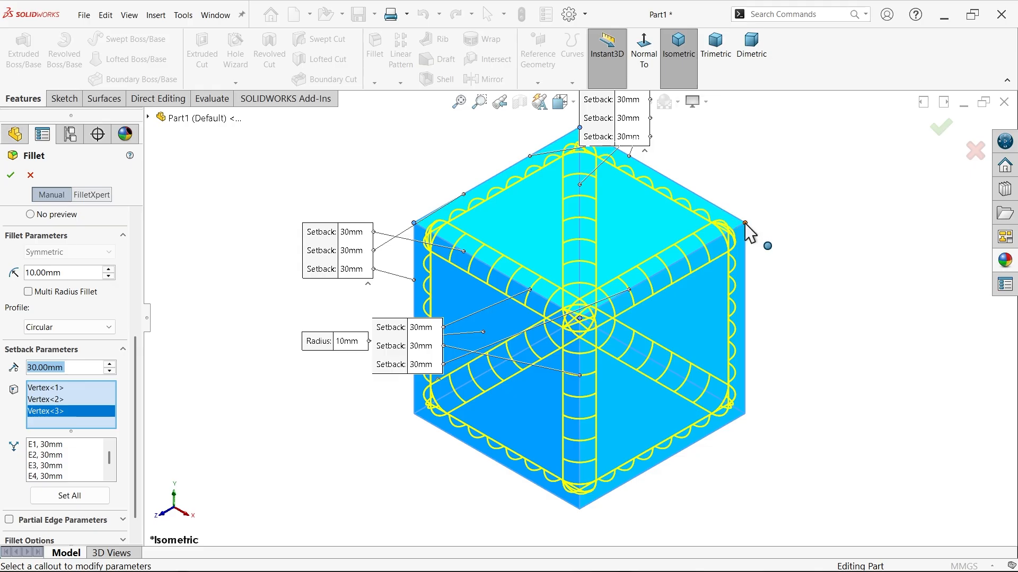
pyautogui.click(744, 223)
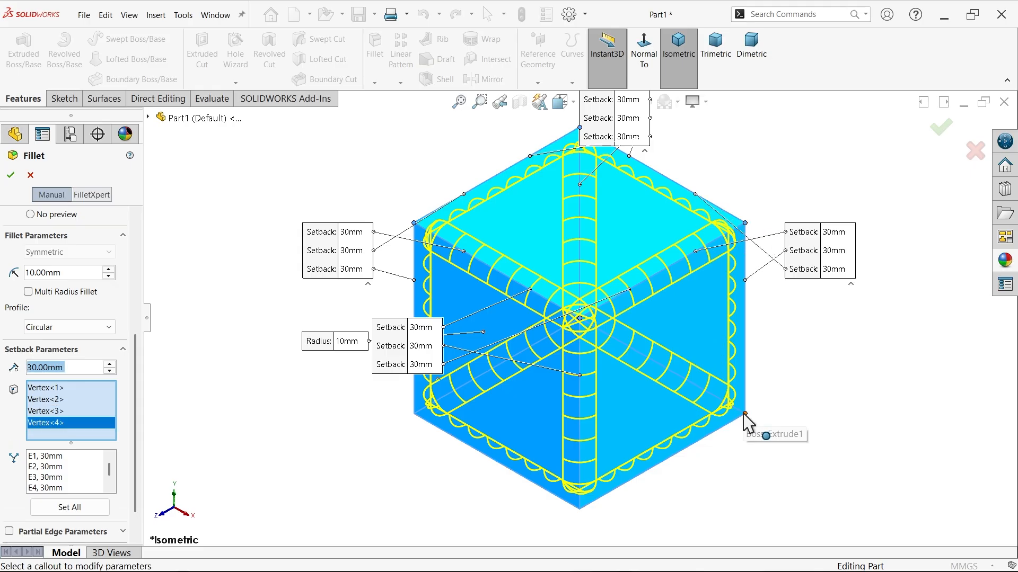
pyautogui.click(579, 508)
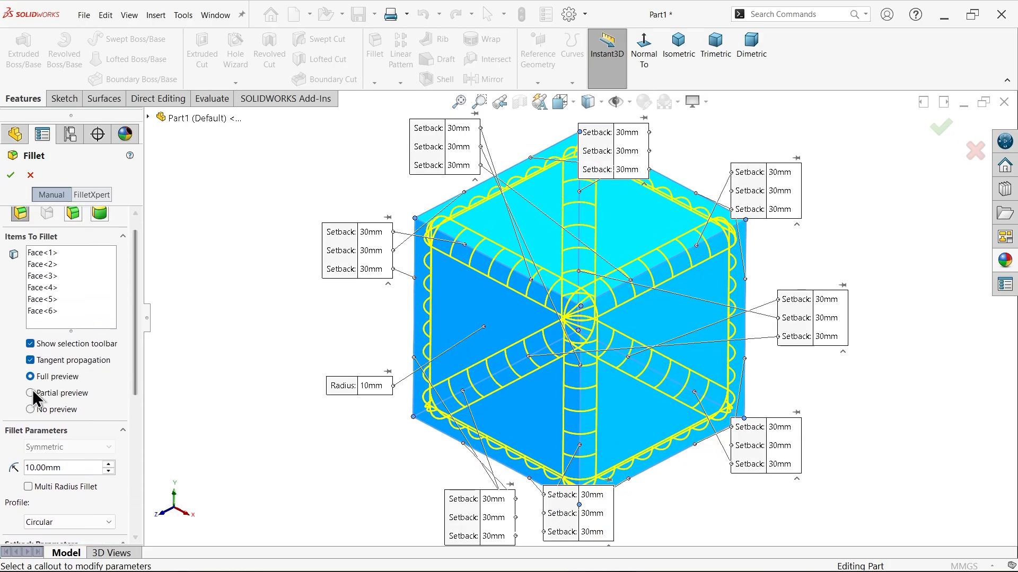
# Toggle between partial and full preview, then apply the fillet as Fillet1.
pyautogui.click(31, 393)
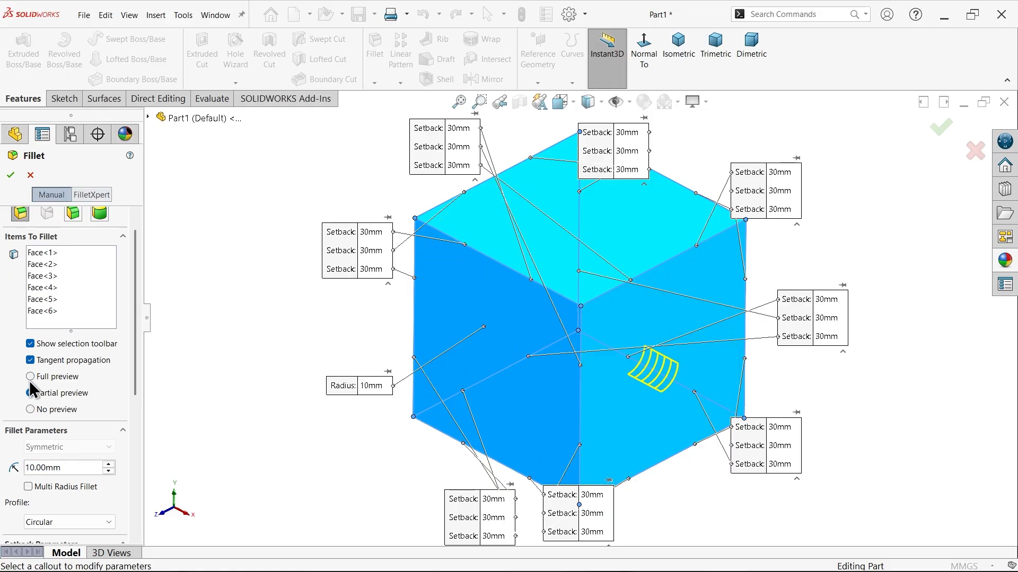
pyautogui.click(31, 377)
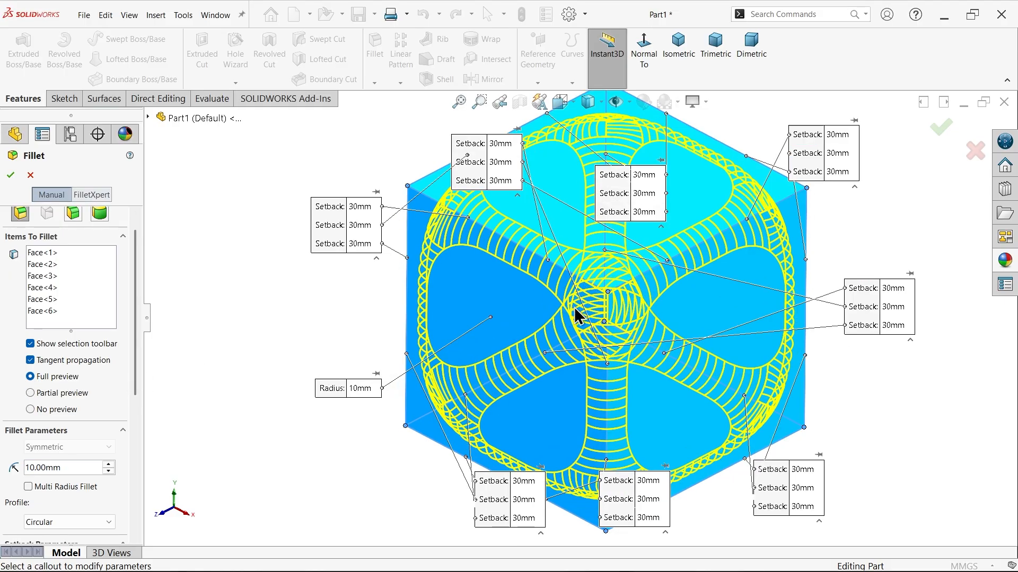
pyautogui.moveTo(610, 383)
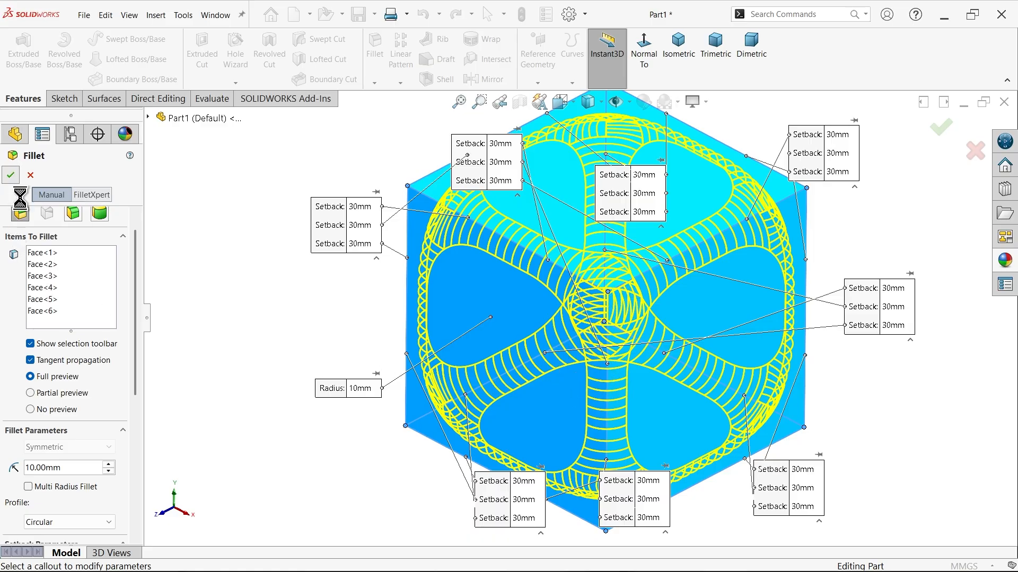
pyautogui.click(11, 174)
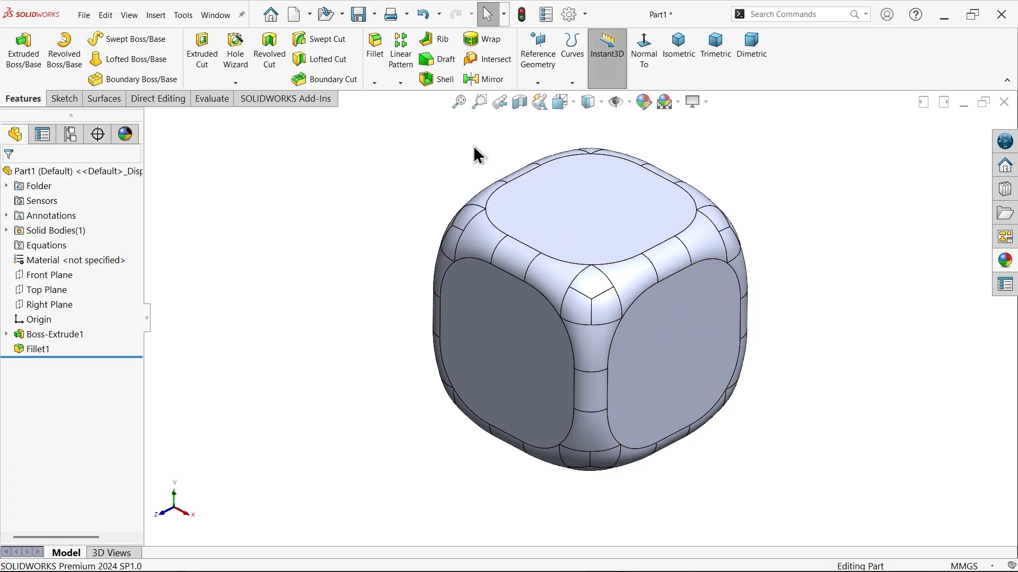
# Set up a 20 mm outward shell with preview on, viewed isometrically.
pyautogui.click(444, 78)
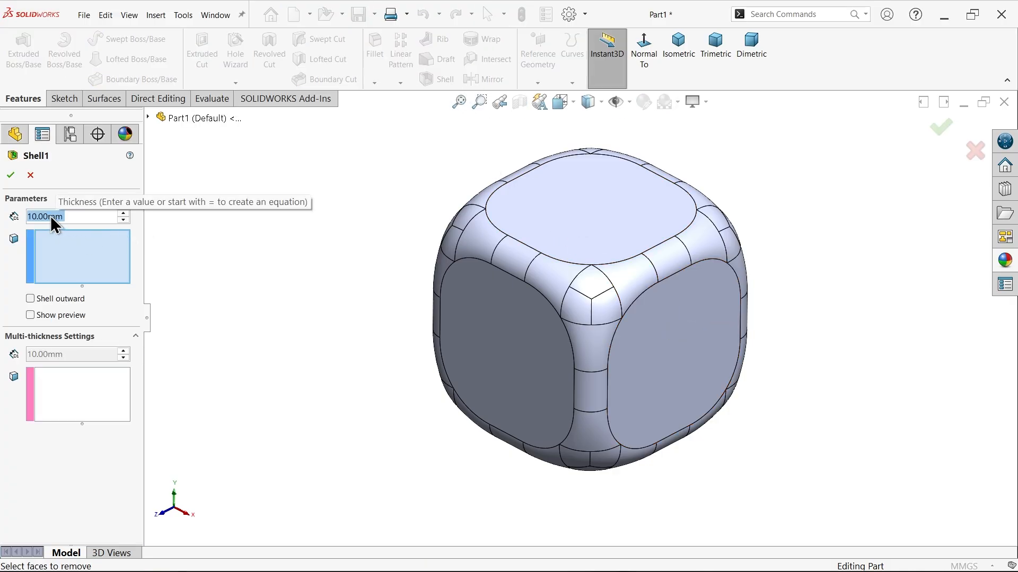
pyautogui.write('20.00mm')
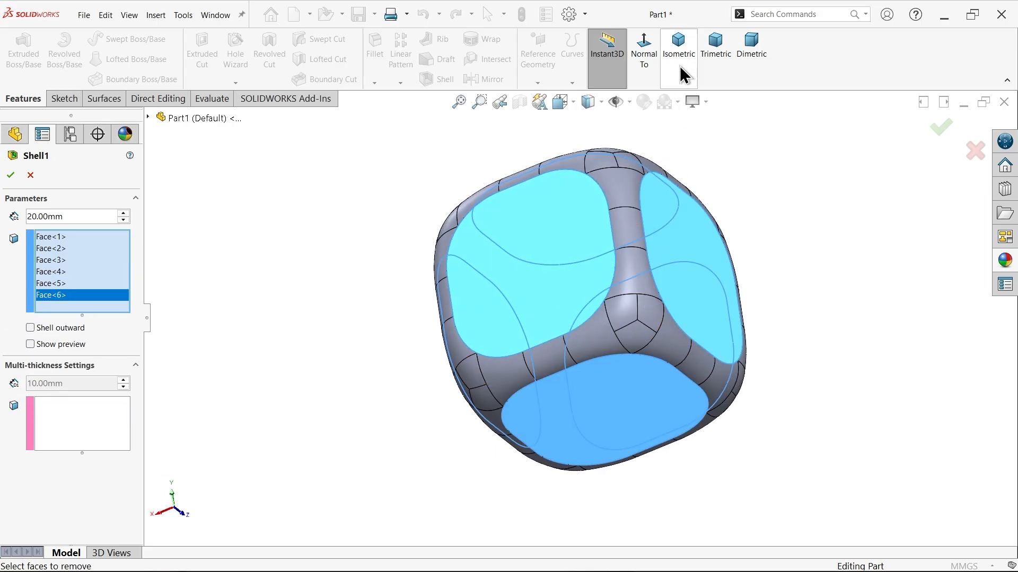
pyautogui.click(677, 46)
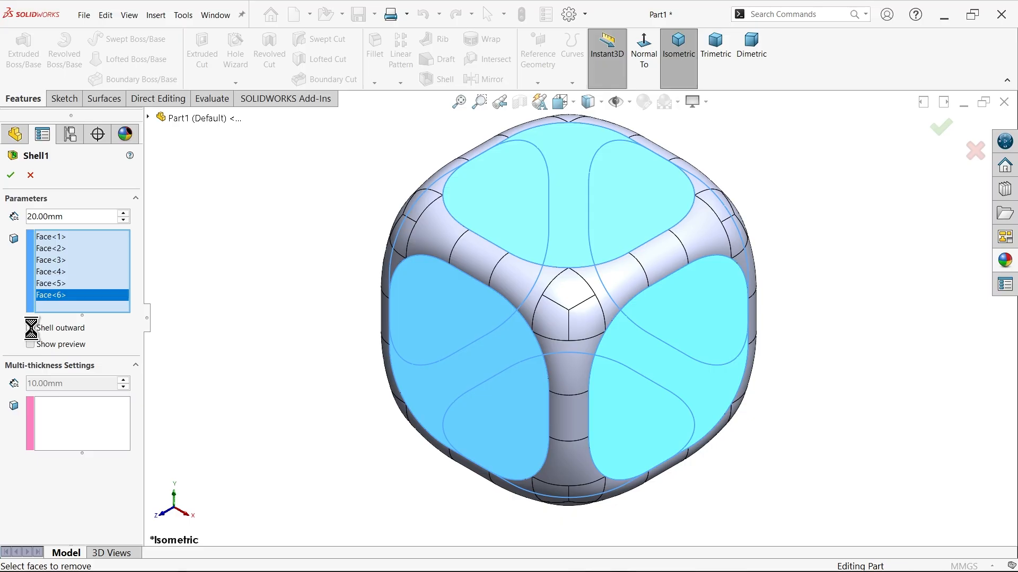
pyautogui.click(31, 344)
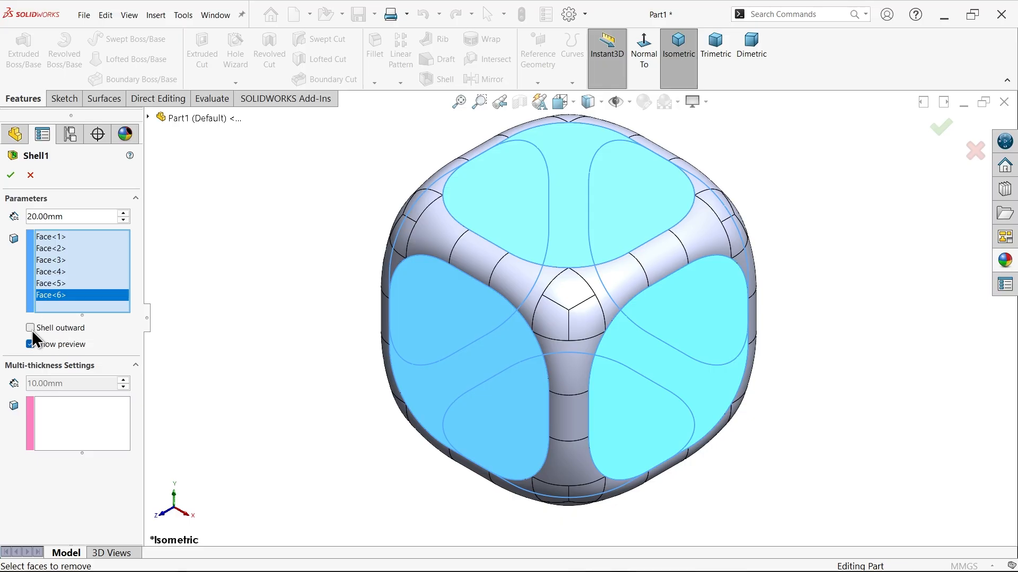
pyautogui.click(30, 328)
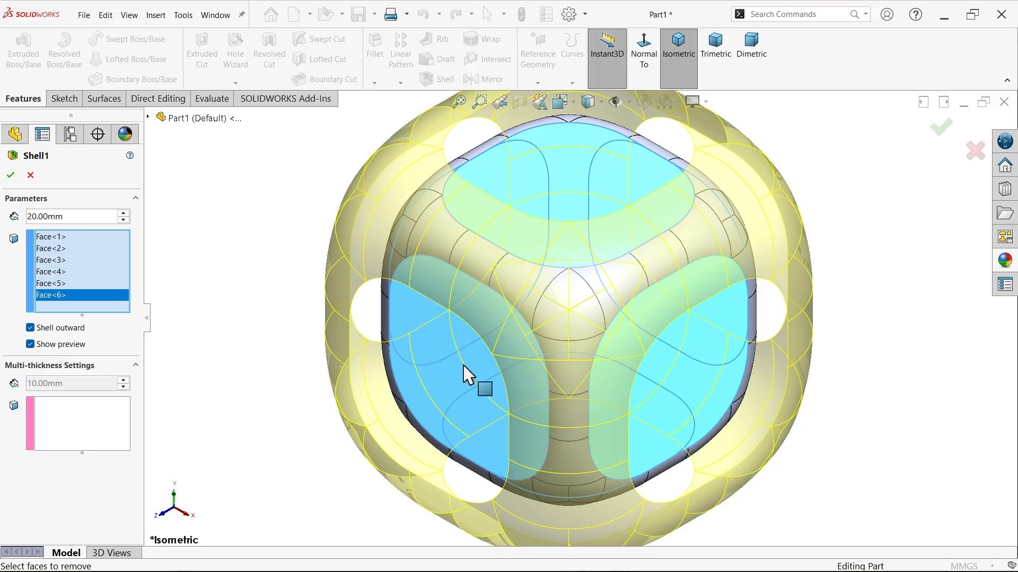
pyautogui.moveTo(399, 370)
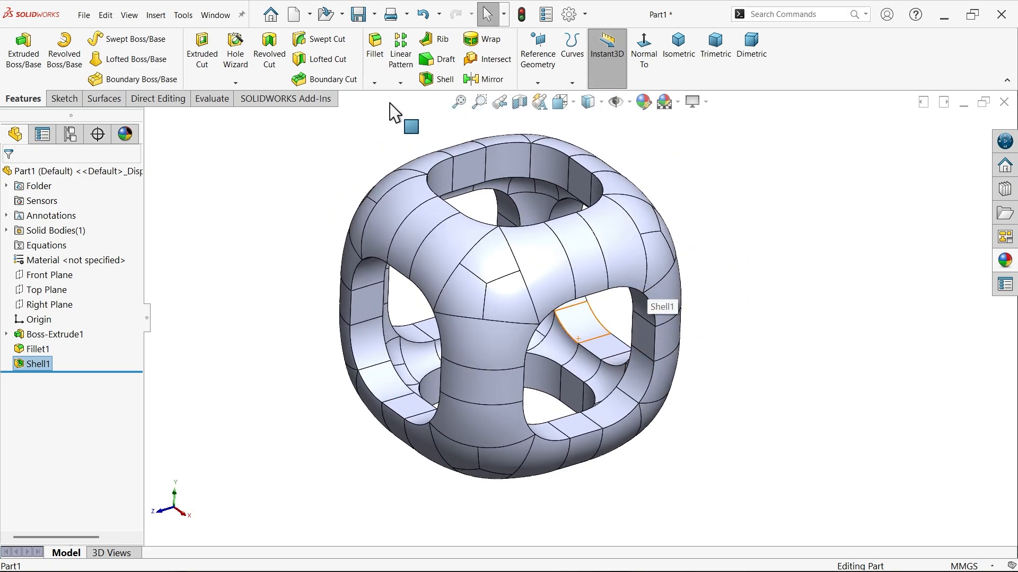
# Start a new fillet and select the edges around the top opening and inner edges.
pyautogui.click(374, 49)
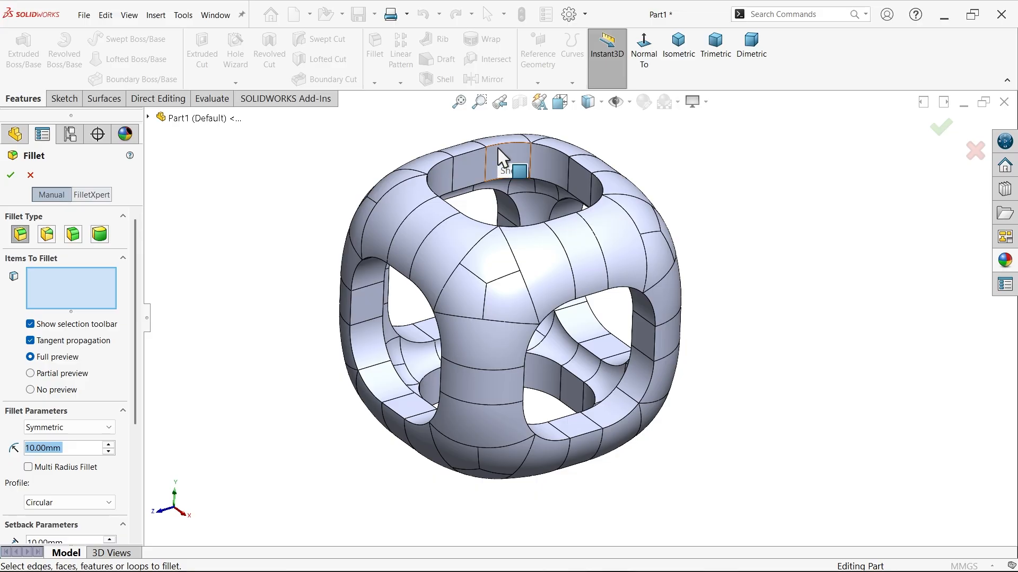
pyautogui.click(512, 159)
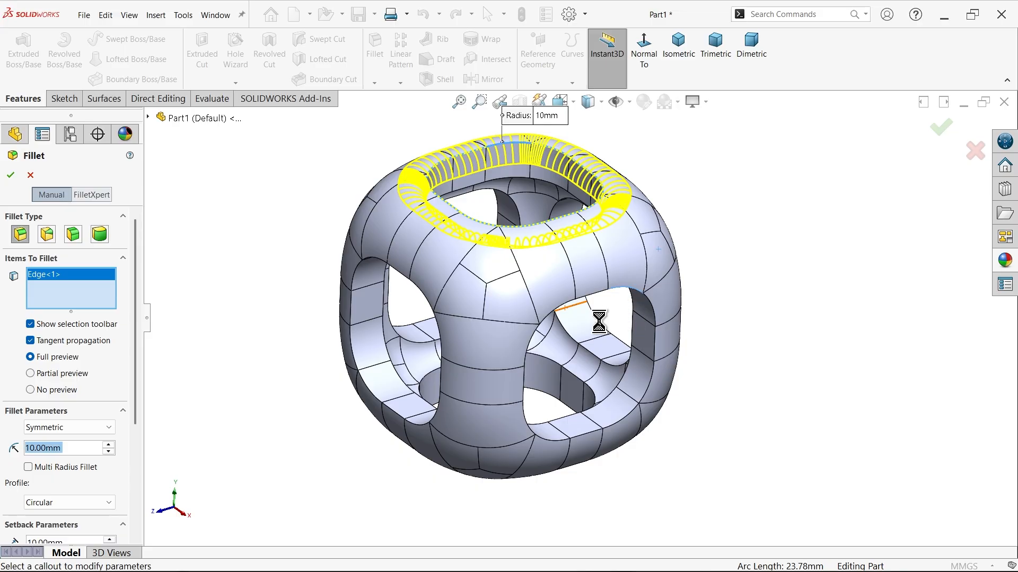
pyautogui.click(597, 321)
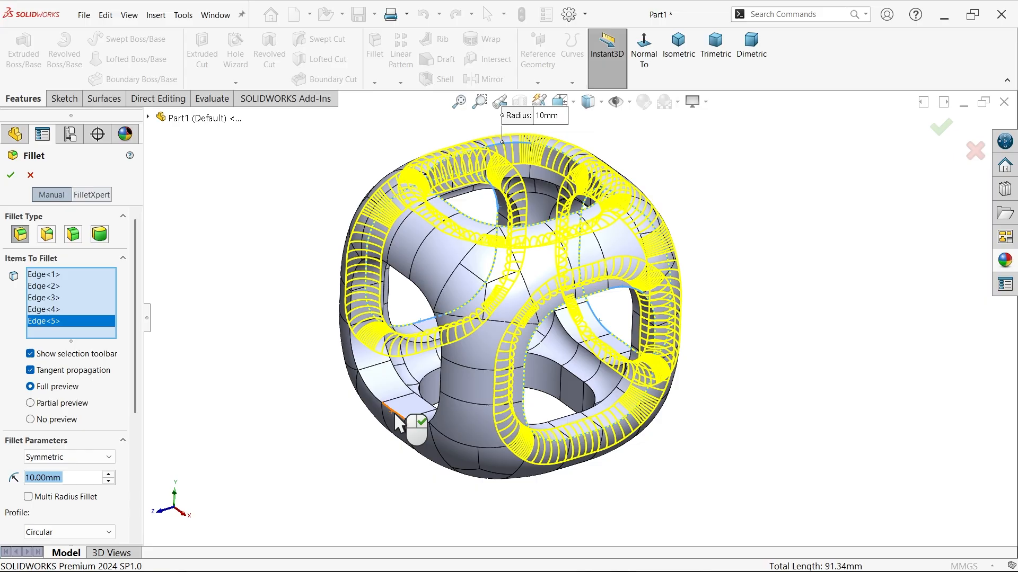
pyautogui.click(399, 413)
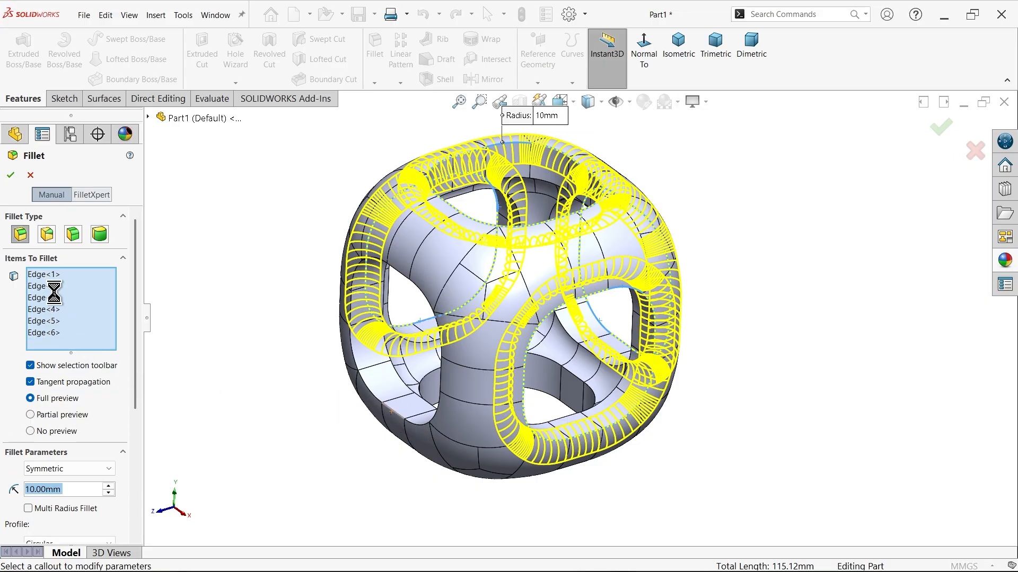
pyautogui.click(416, 367)
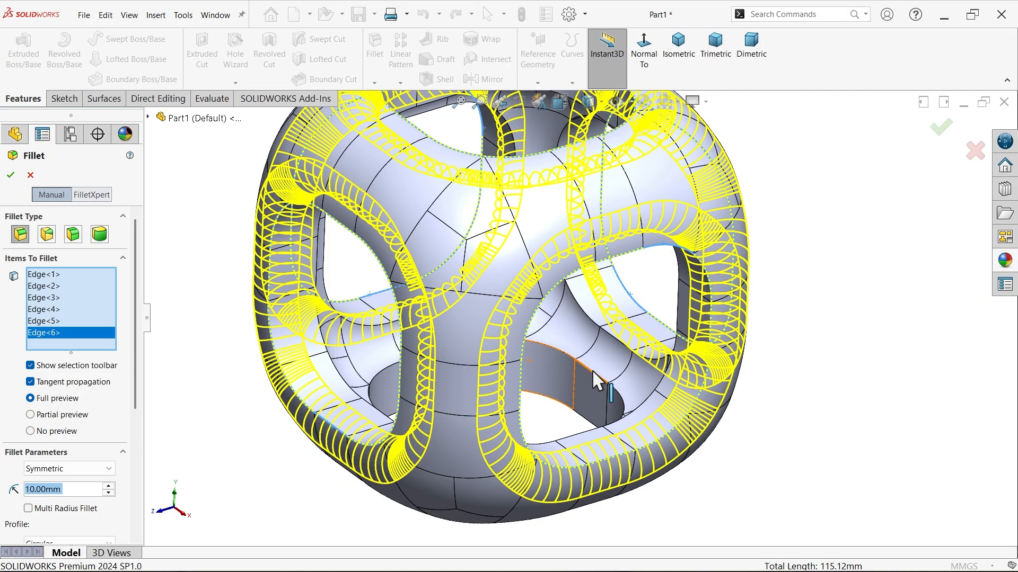
pyautogui.click(572, 382)
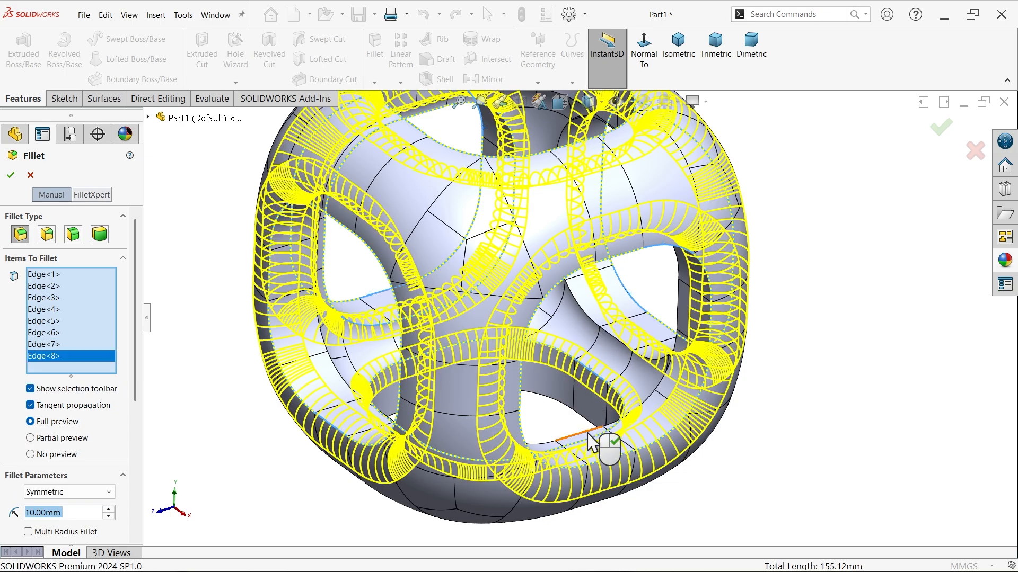
pyautogui.click(587, 432)
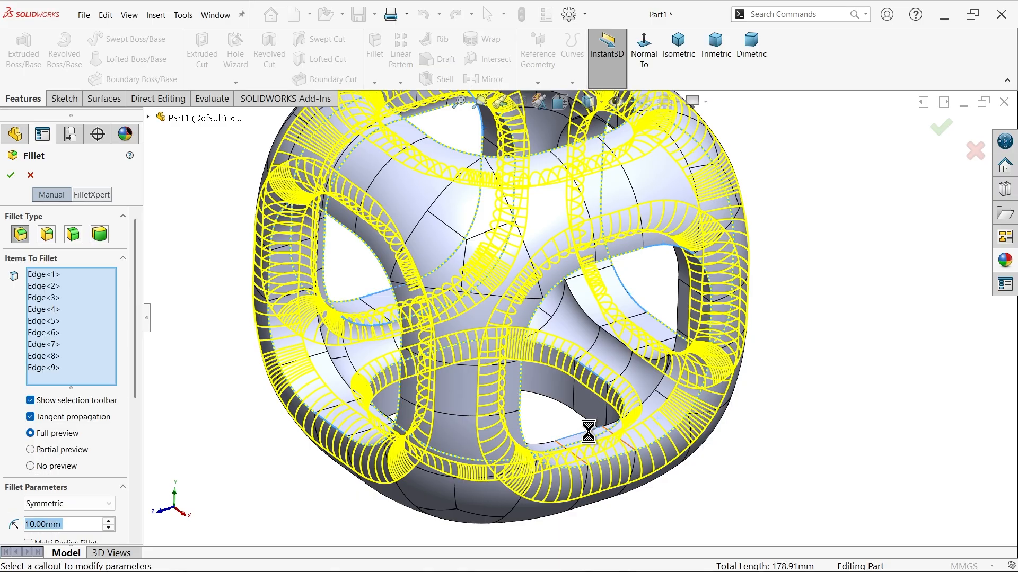
pyautogui.moveTo(586, 425)
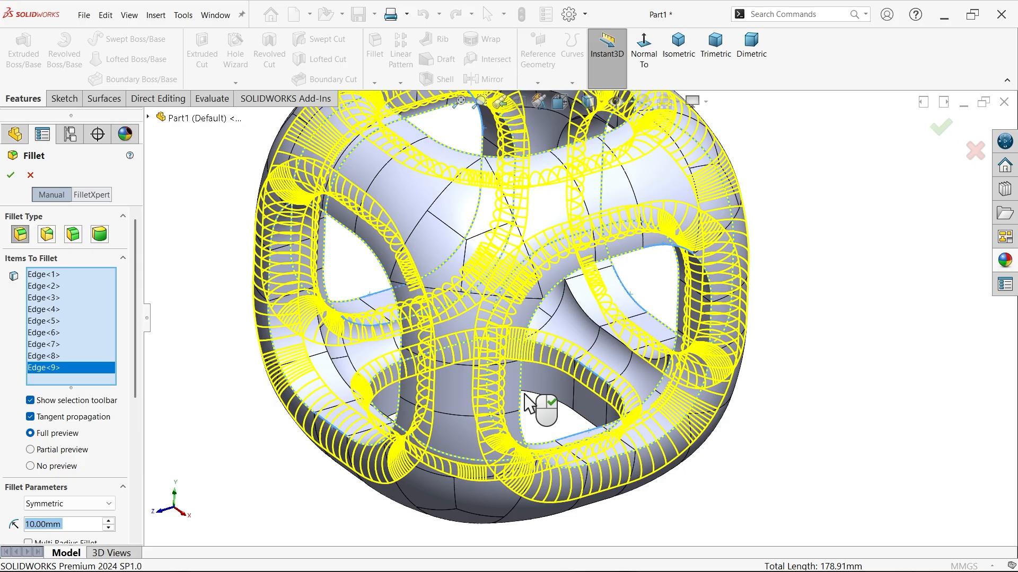
# Orbit to the hidden edges, add them, and confirm the 10 mm Fillet2.
pyautogui.moveTo(541, 402); pyautogui.dragTo(575, 149)
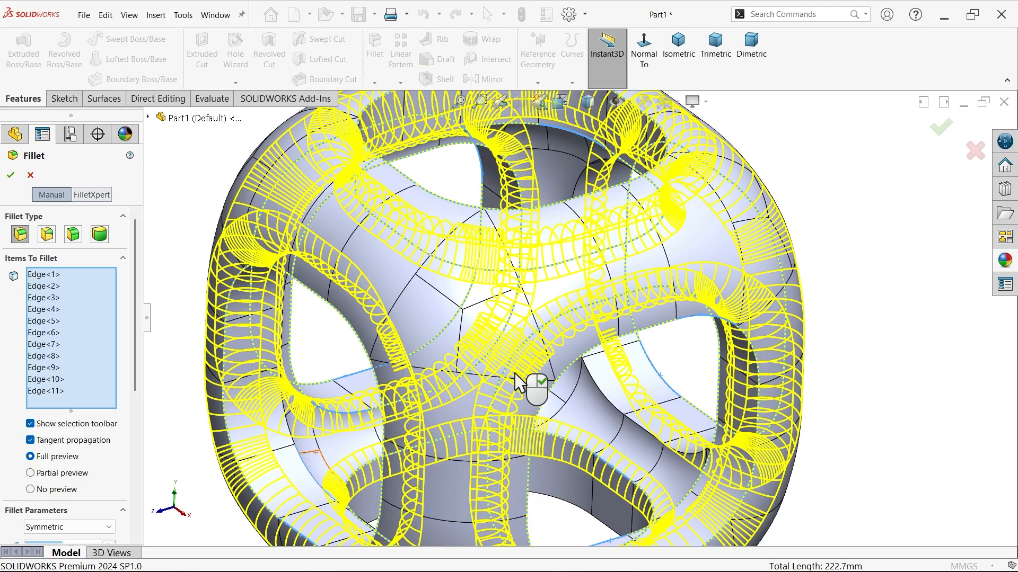
pyautogui.click(610, 396)
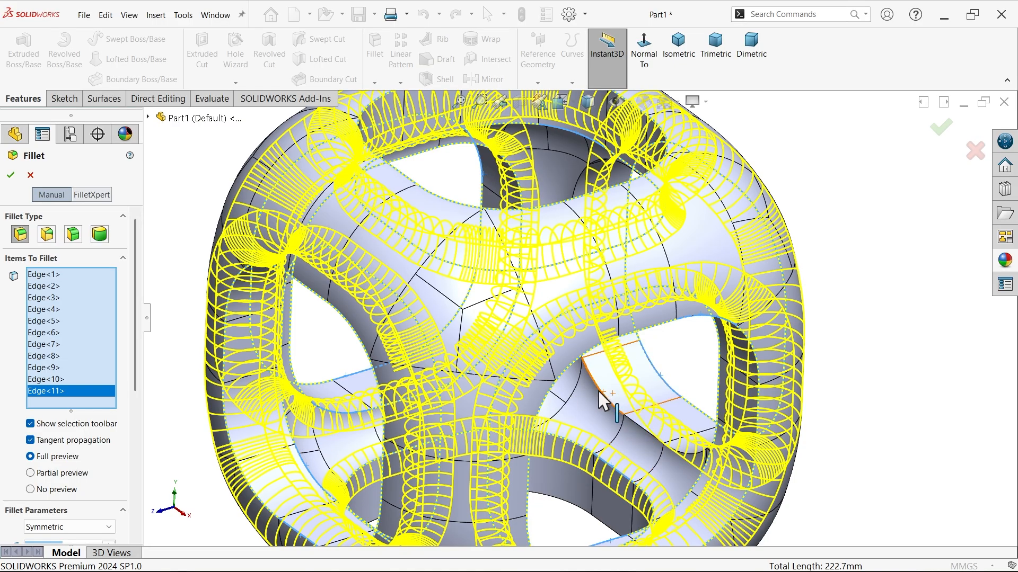
pyautogui.click(604, 396)
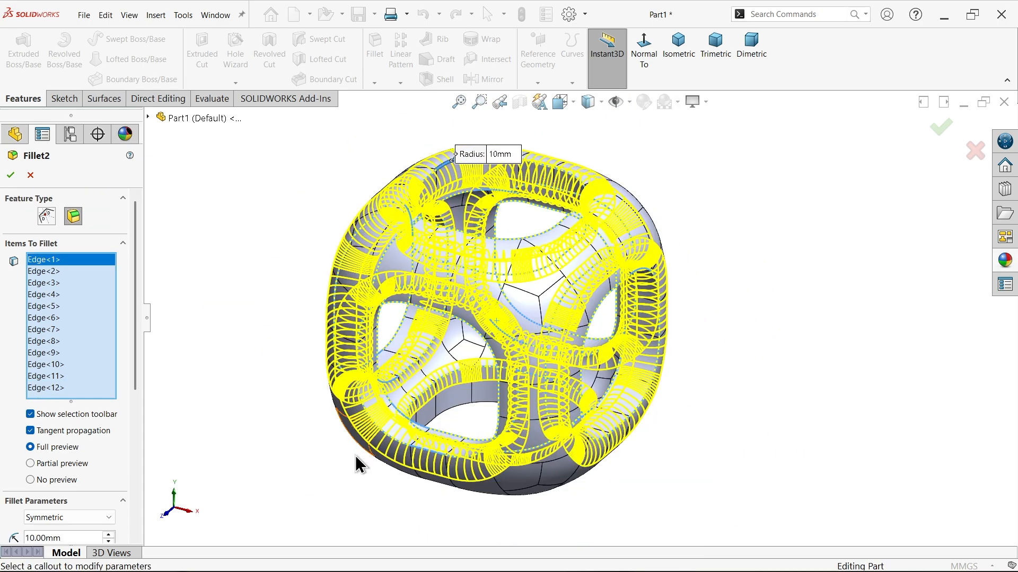
pyautogui.moveTo(356, 464); pyautogui.dragTo(460, 405)
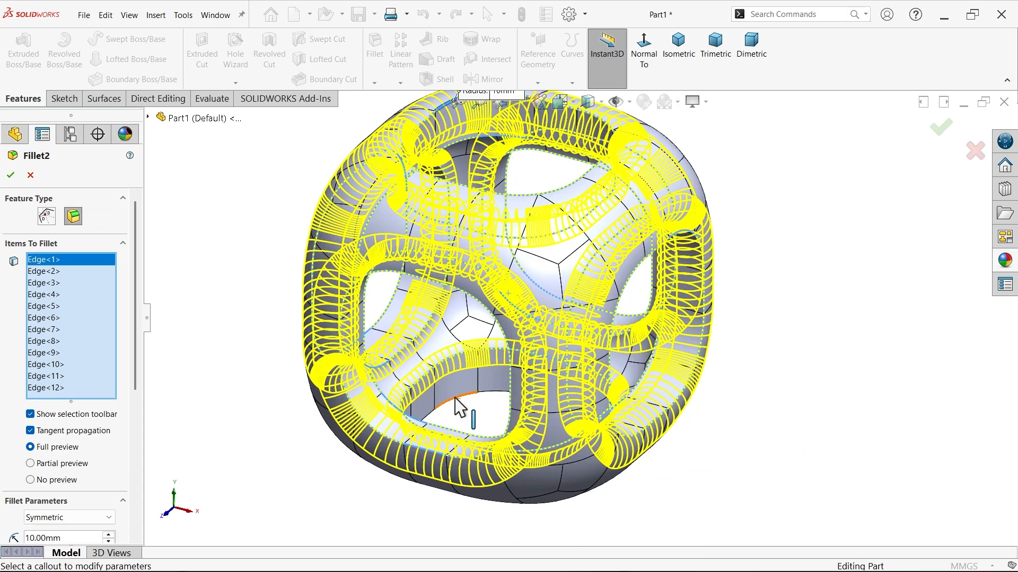
pyautogui.click(467, 399)
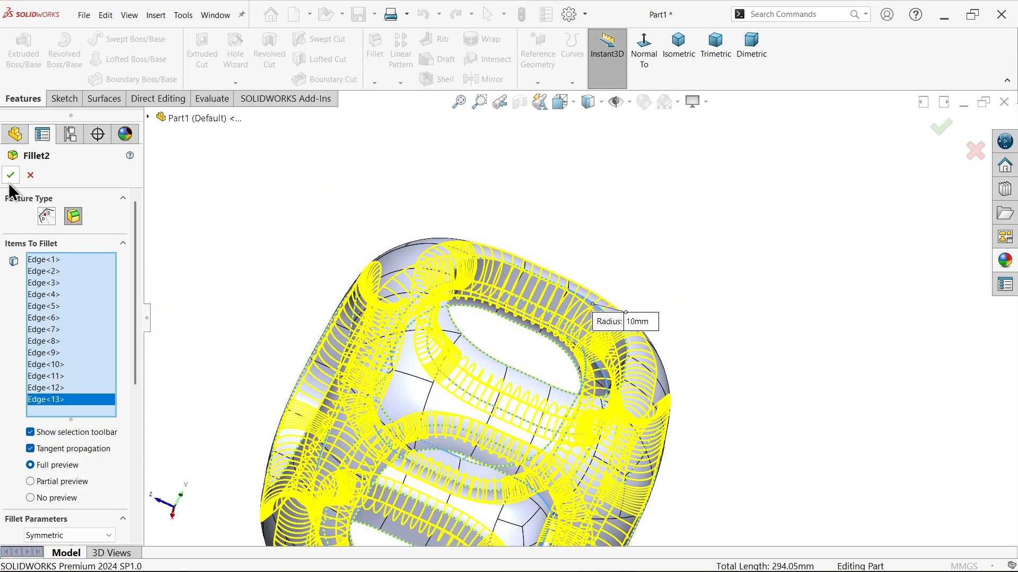
pyautogui.click(11, 176)
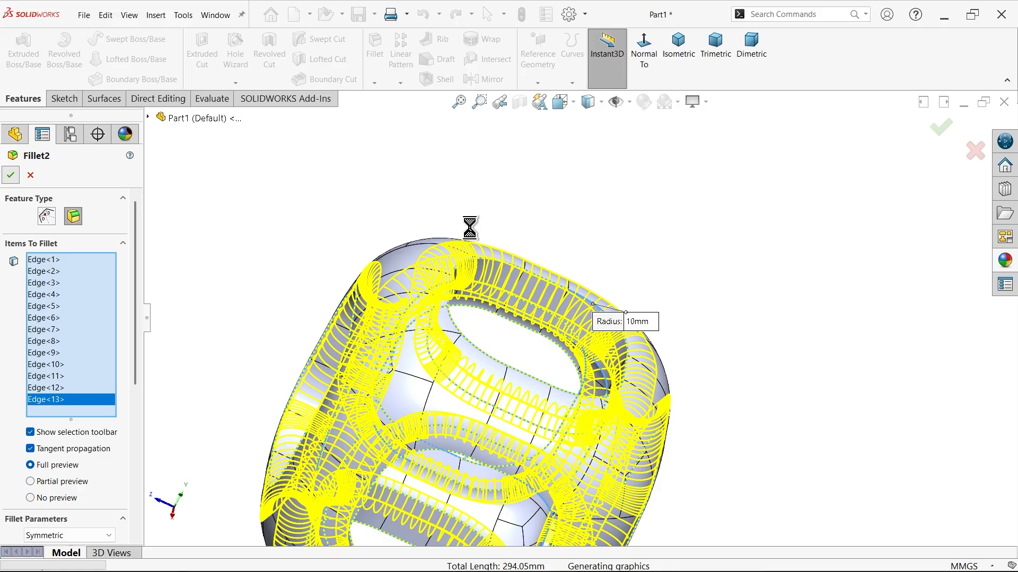
pyautogui.click(10, 176)
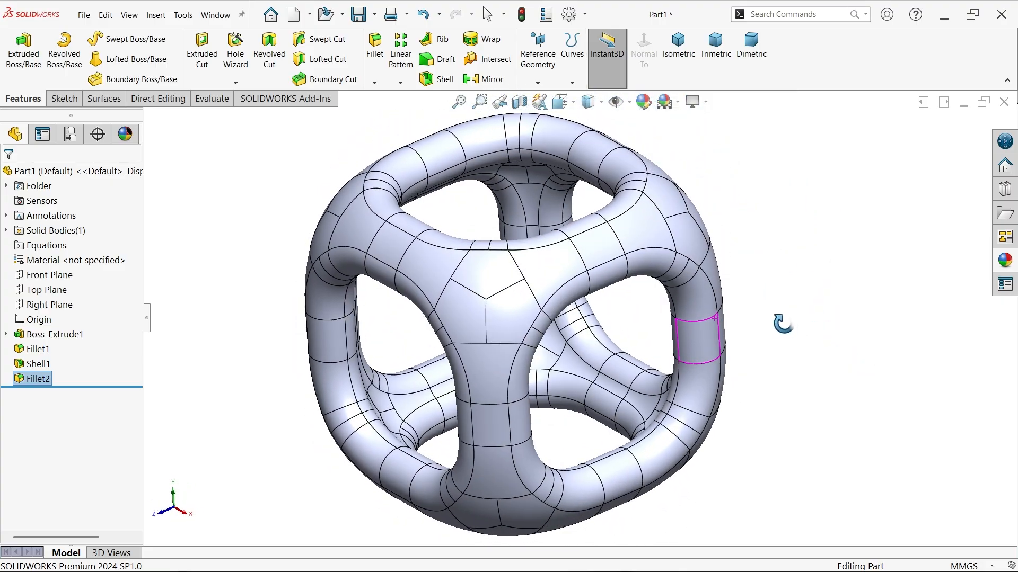
# Select a frame face and browse appearances to Plastic > High Gloss.
pyautogui.click(532, 289)
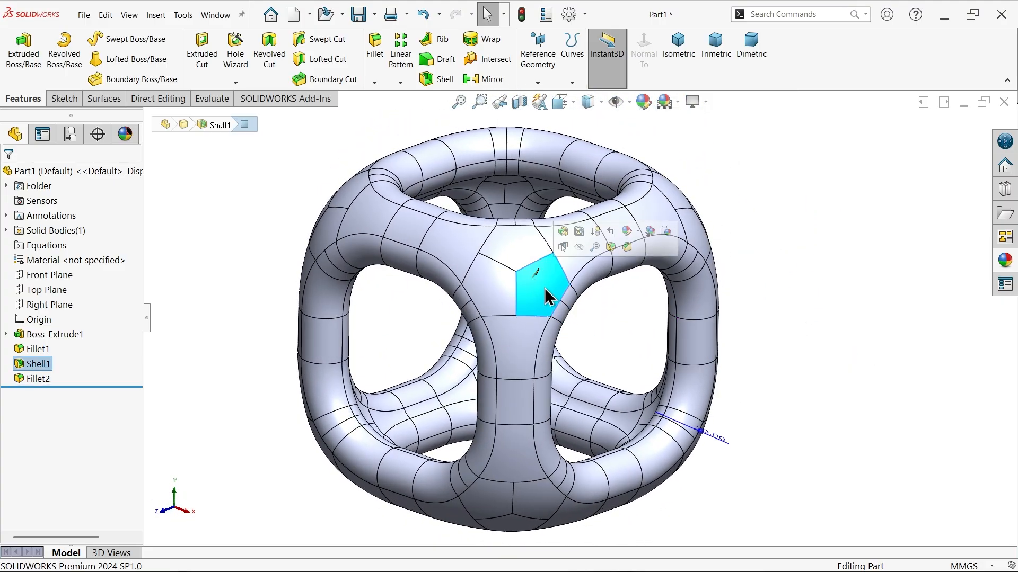
pyautogui.click(514, 401)
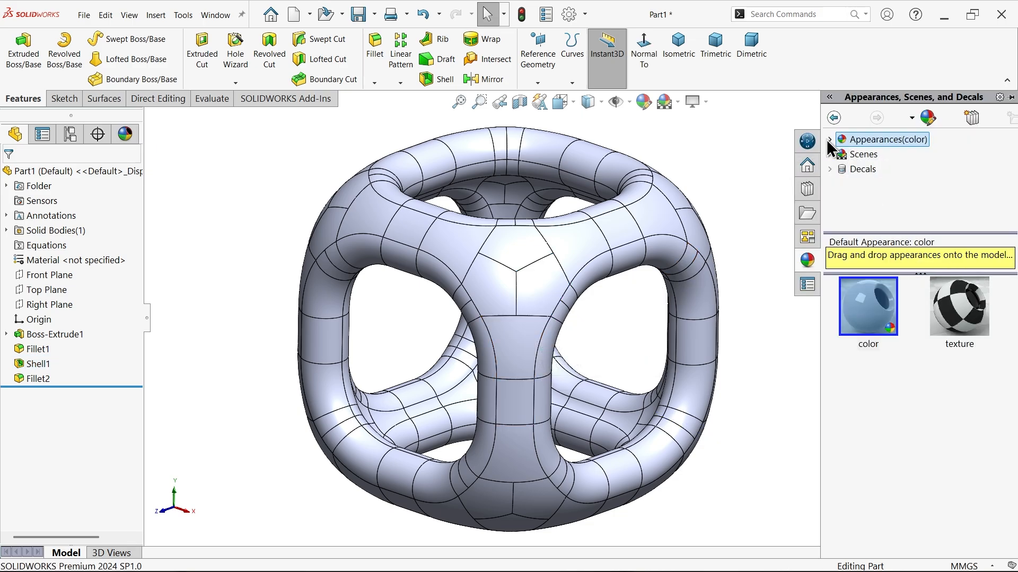
pyautogui.click(830, 139)
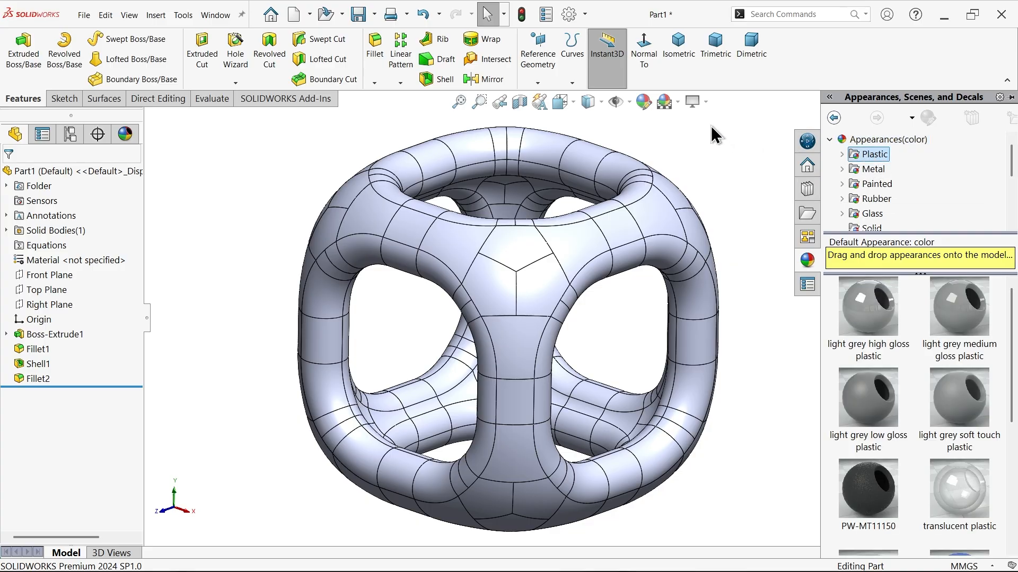
pyautogui.click(691, 102)
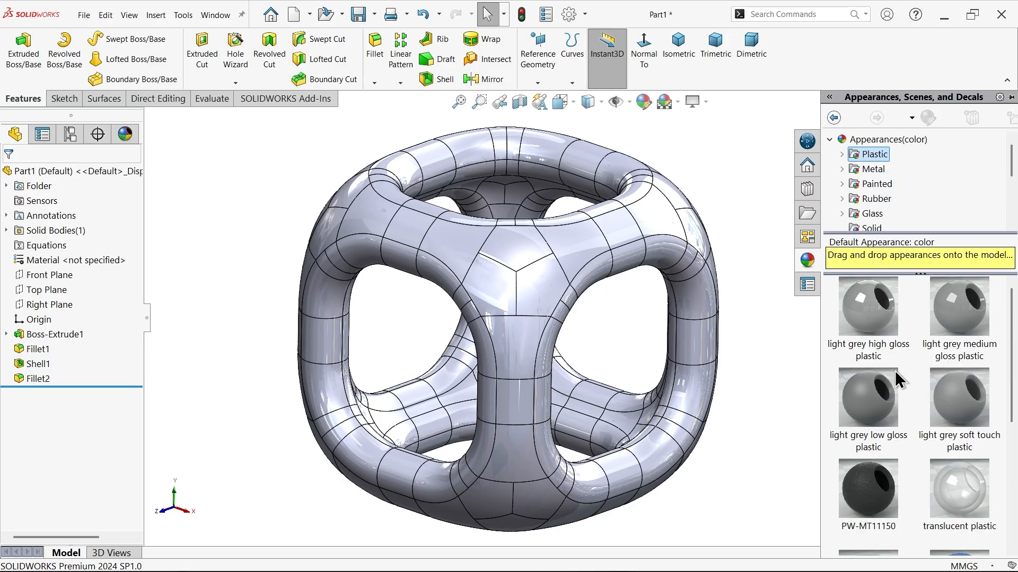
pyautogui.click(843, 153)
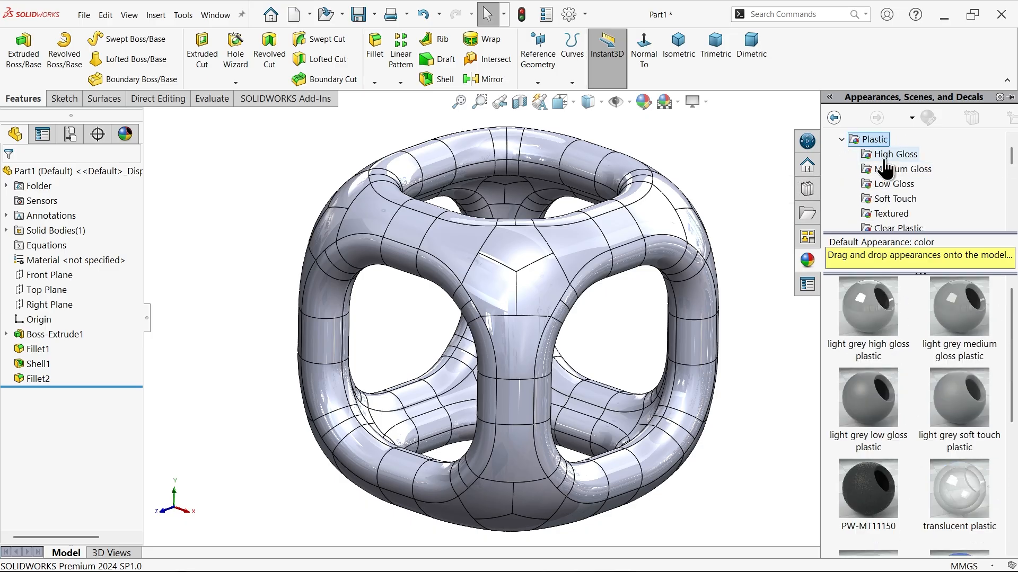
pyautogui.click(894, 154)
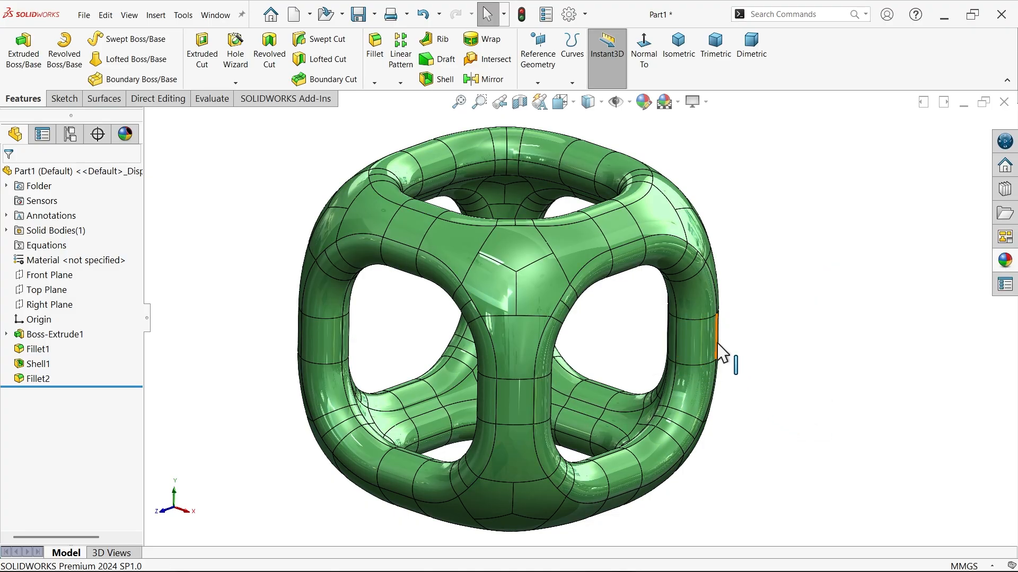
# Edit the green high gloss plastic appearance and apply it to Fillet2 and Fillet1.
pyautogui.click(642, 101)
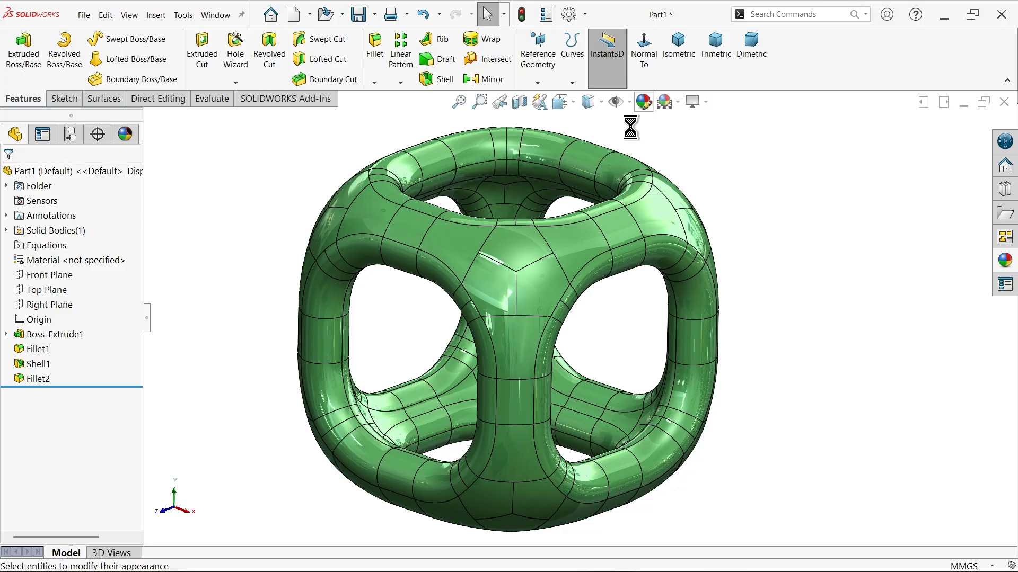
pyautogui.click(662, 101)
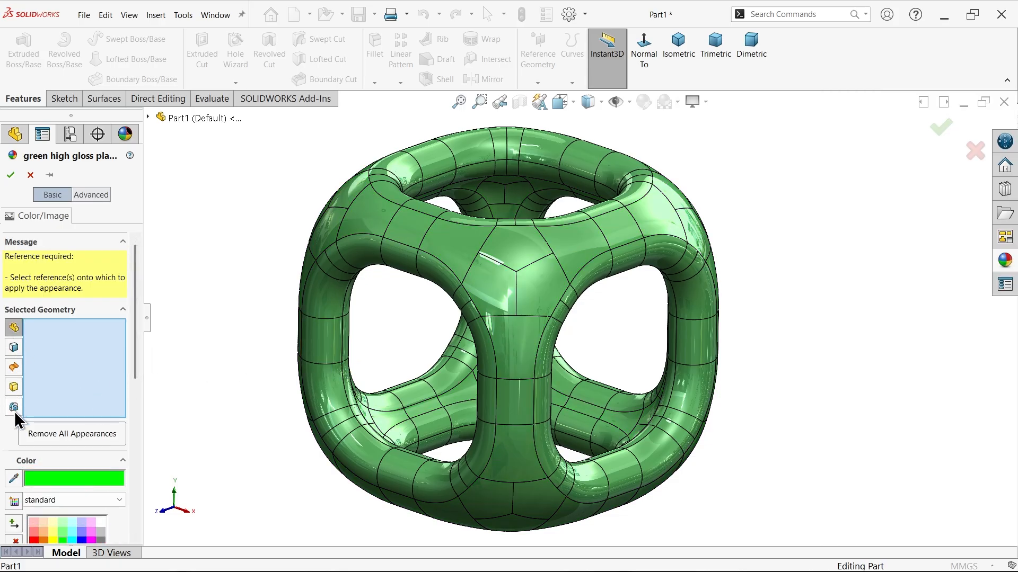
pyautogui.click(383, 366)
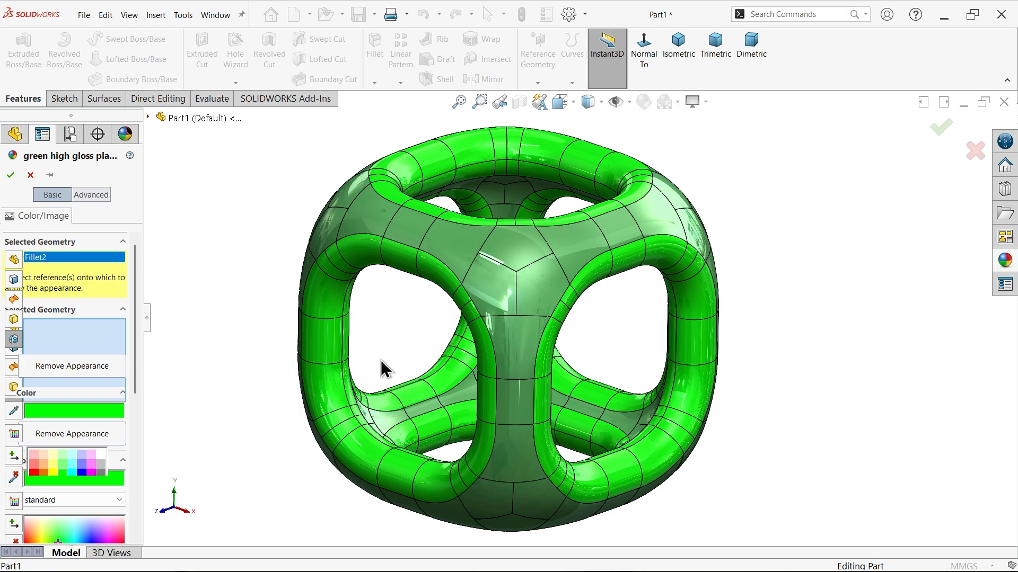
pyautogui.click(531, 455)
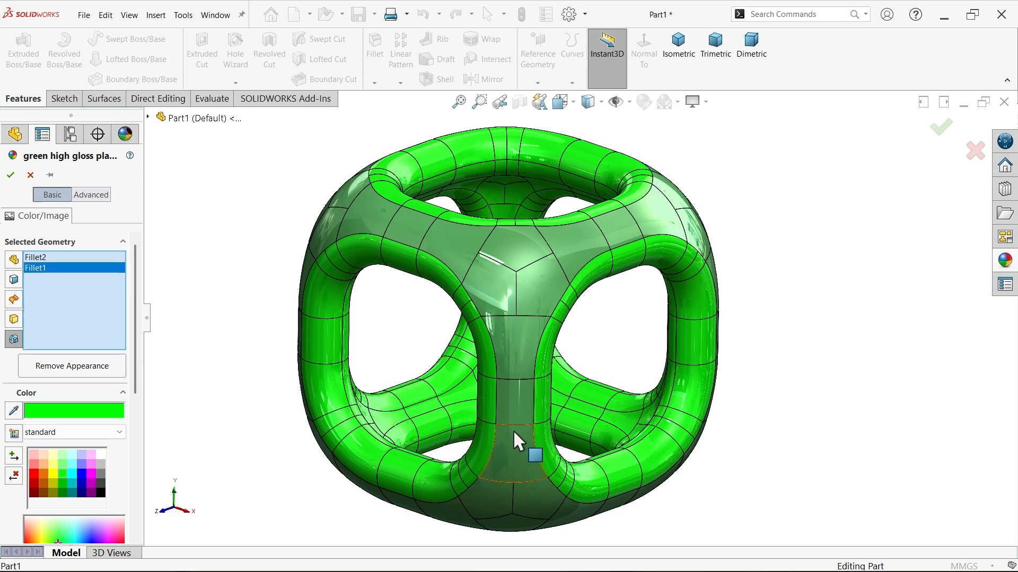